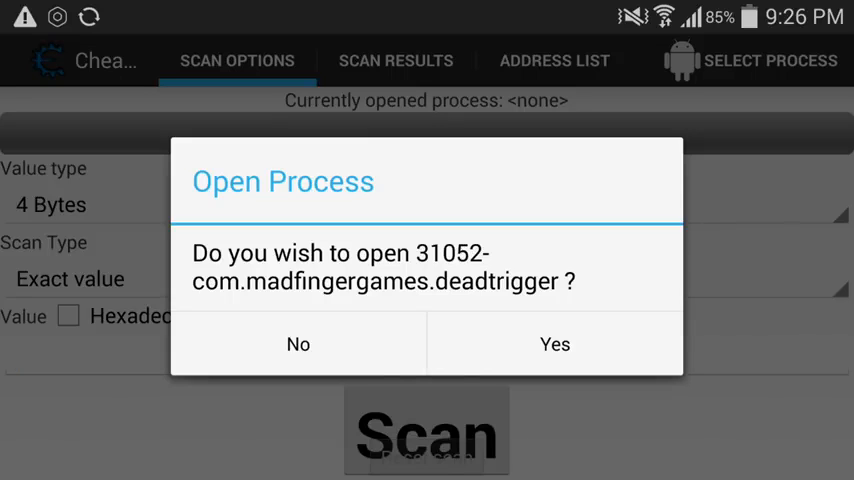
Step: Open the Select Process list and attach to com.madfingergames.deadtrigger (31052)
click(554, 344)
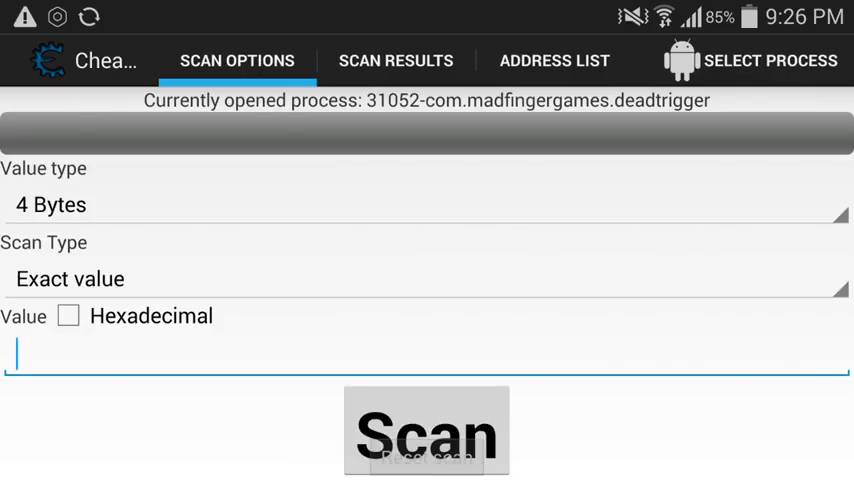
click(770, 60)
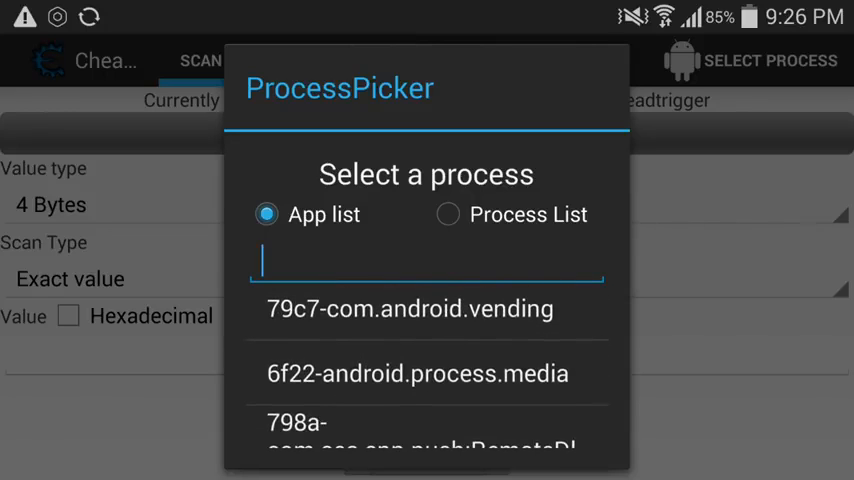
click(448, 214)
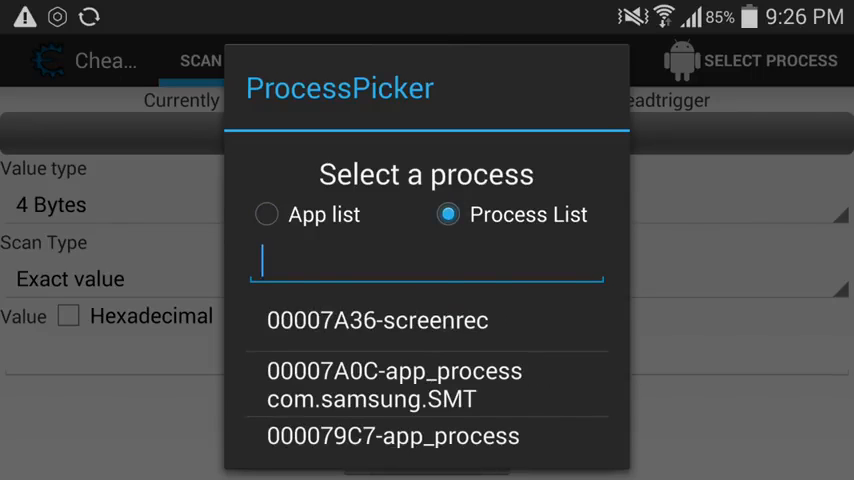
scroll(down, 3)
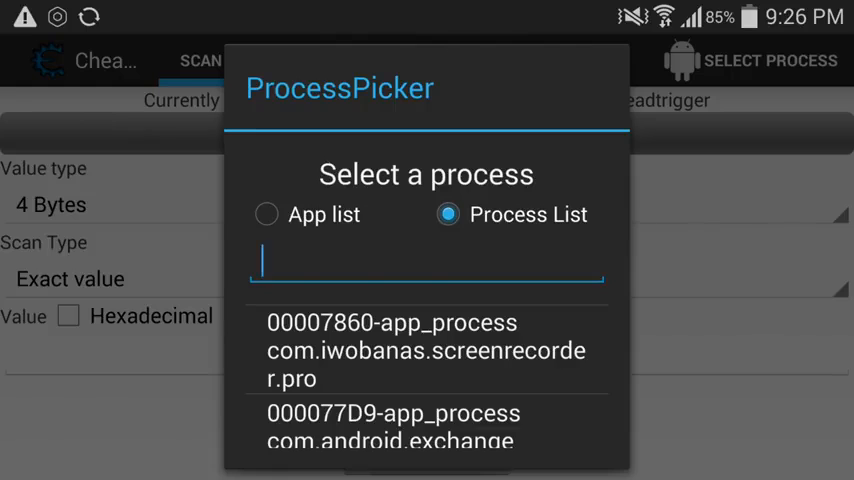
click(266, 214)
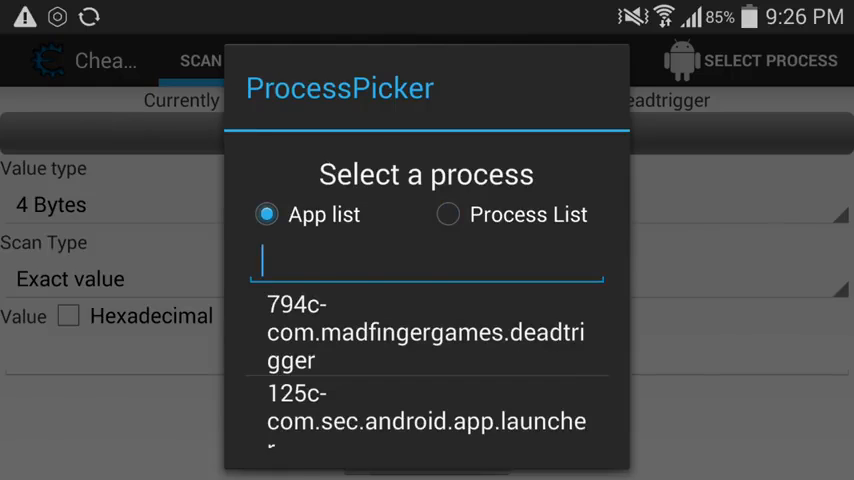
click(424, 332)
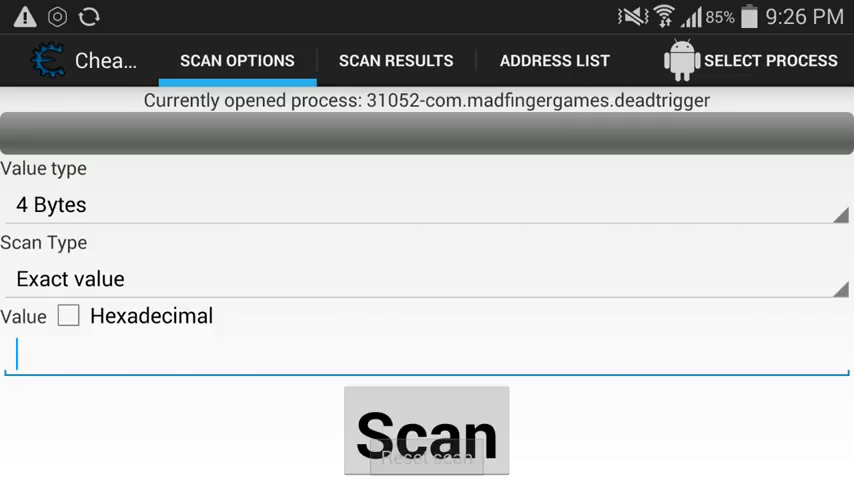
Step: Show the saved Address List and Scan Results, both still empty for Dead Trigger
click(396, 60)
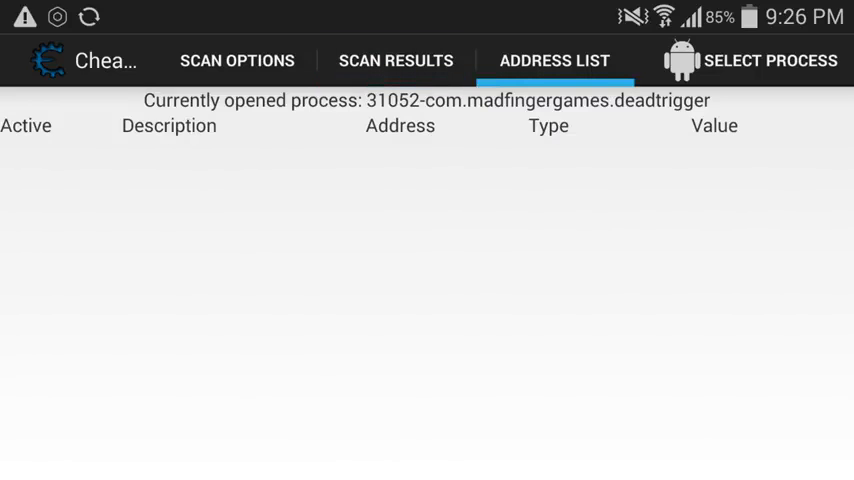
click(396, 60)
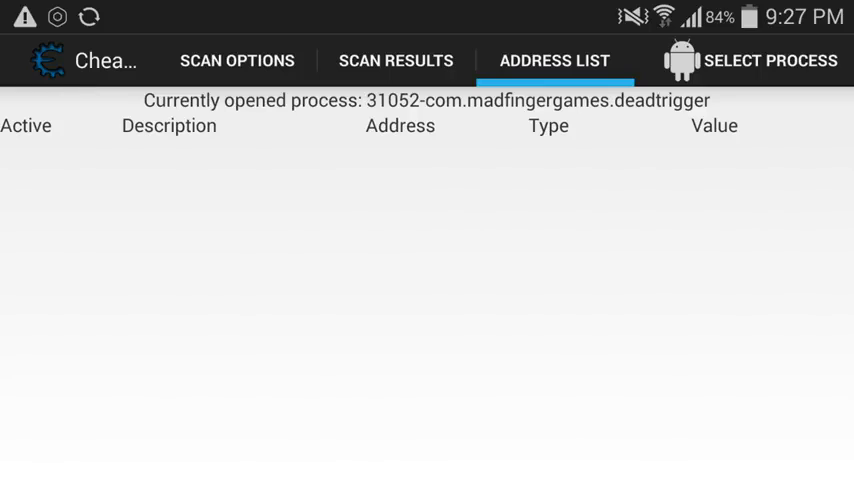
click(396, 60)
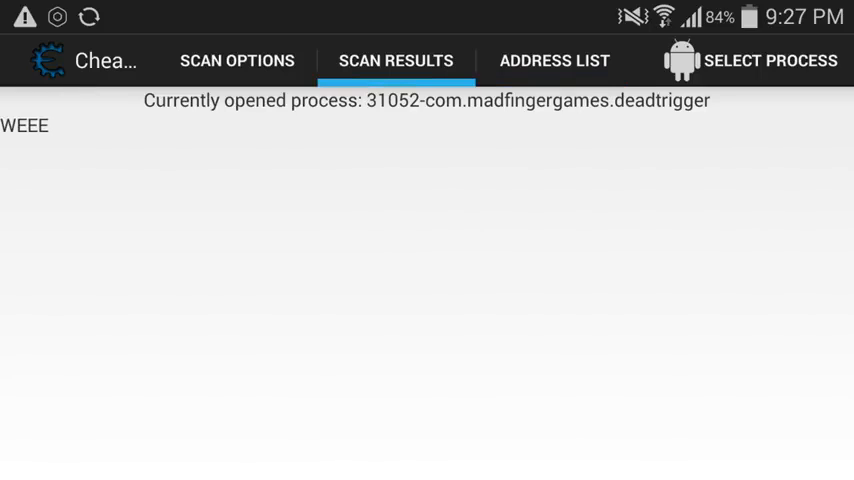
click(554, 60)
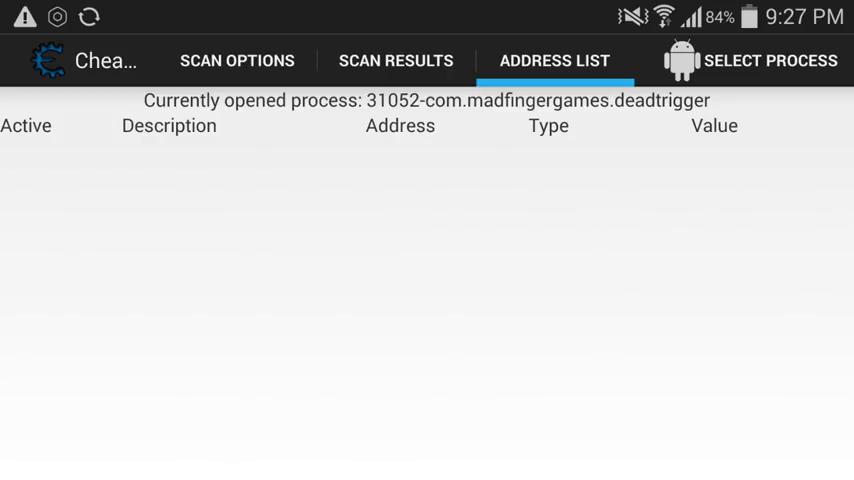
Step: Browse the Value type choices in Scan Options and choose one
click(236, 60)
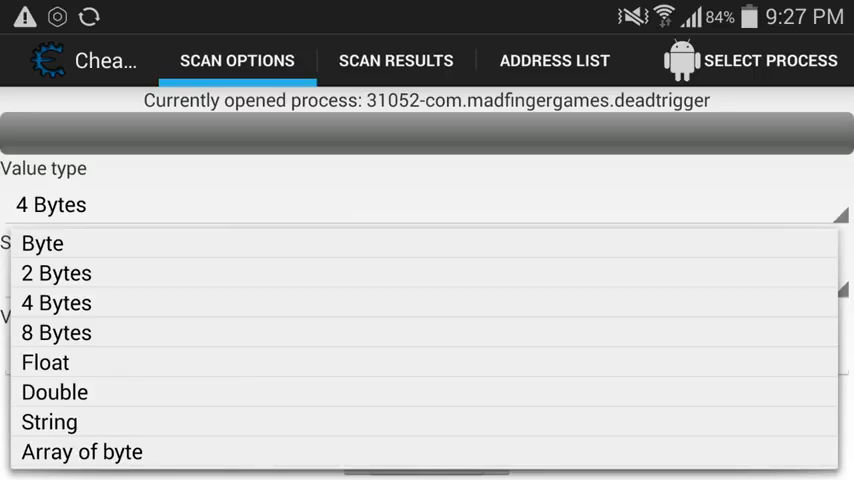
scroll(down, 3)
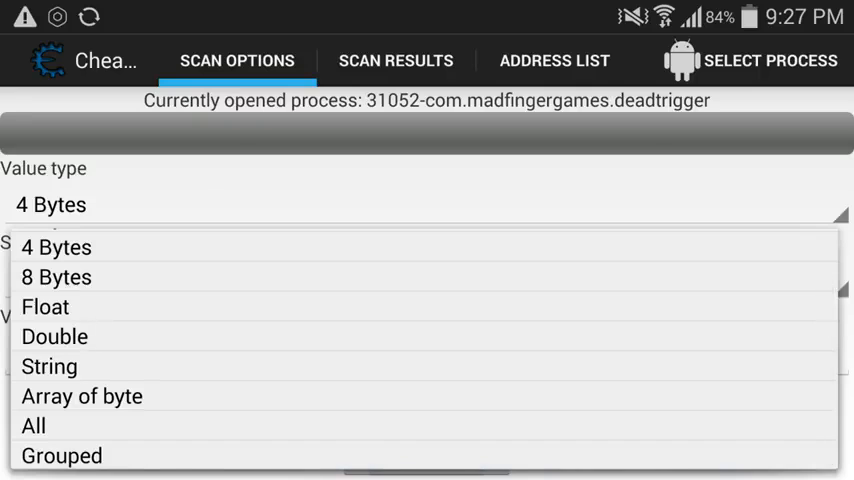
click(56, 246)
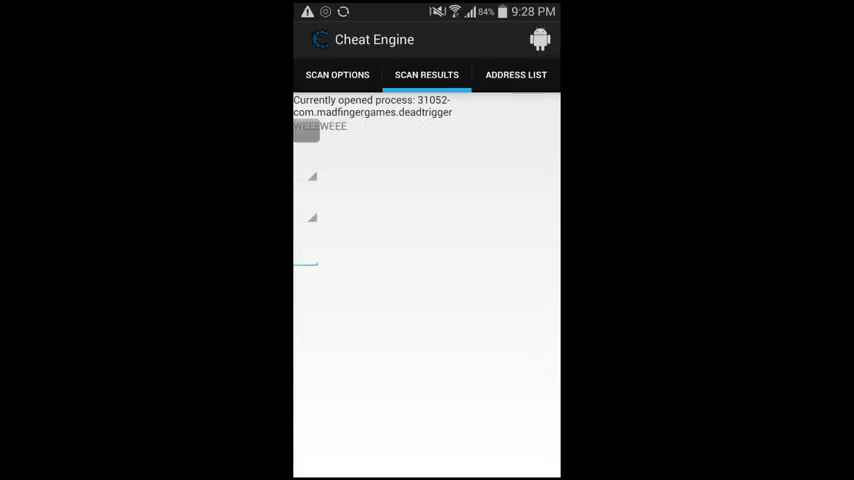
Step: Explore the Add address manually form with Pointer ticked and an extra offset, then dismiss it
click(538, 40)
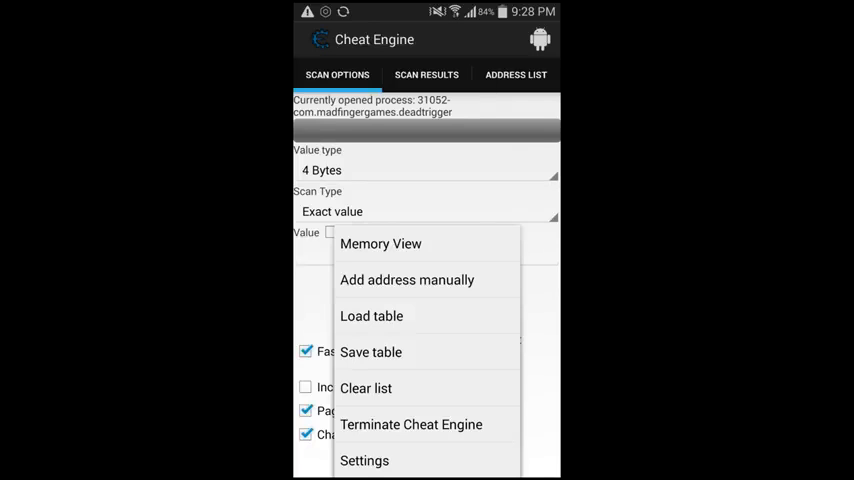
click(408, 280)
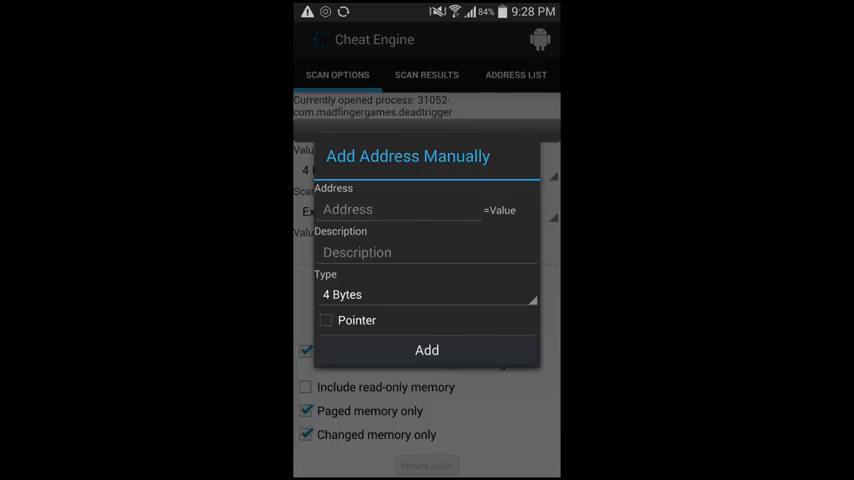
click(326, 320)
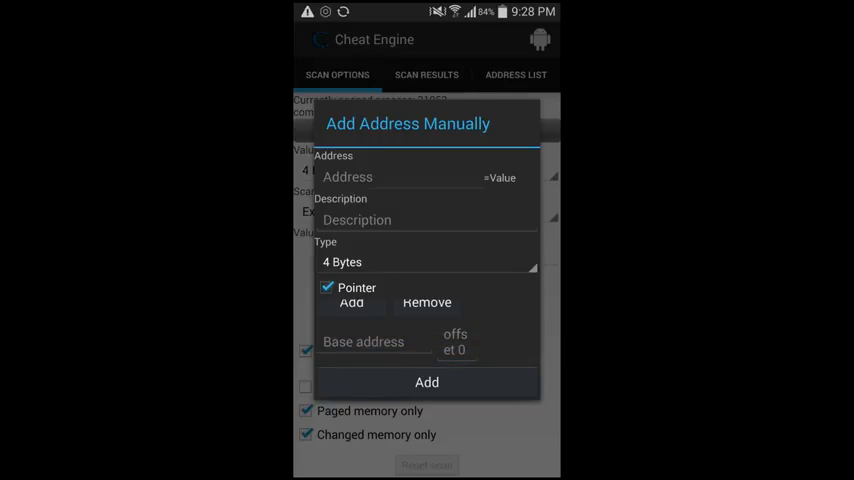
click(352, 302)
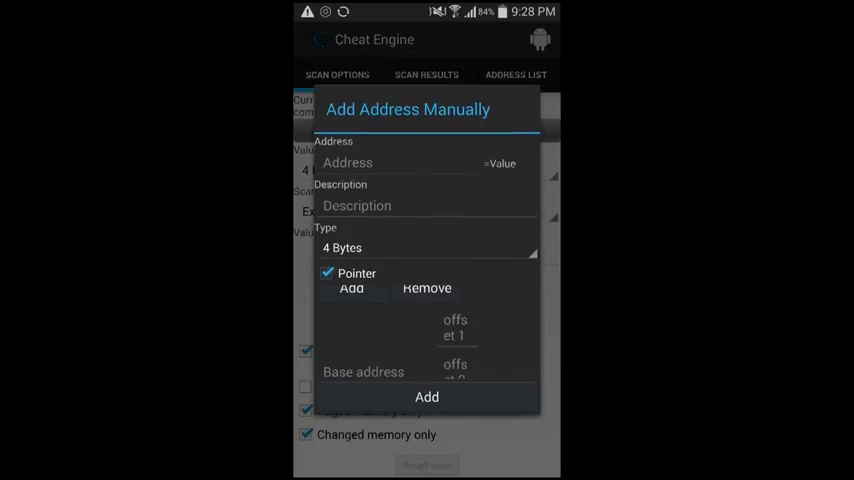
click(328, 272)
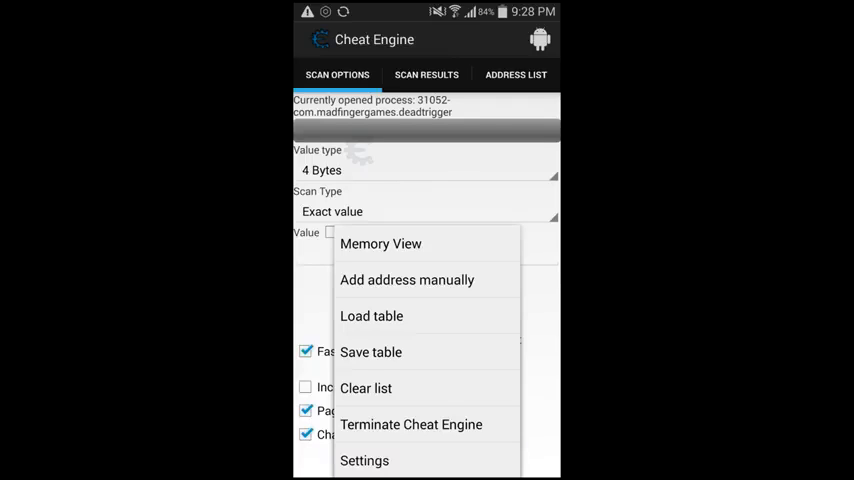
Step: Switch from Cheat Engine to the running Dead Trigger game on its city map
click(364, 460)
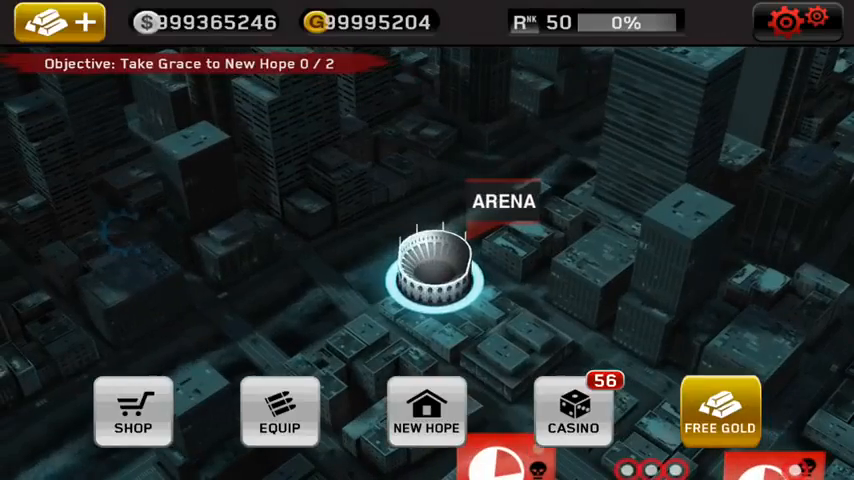
Step: Return from the Dead Trigger map to Cheat Engine's scan options
click(438, 270)
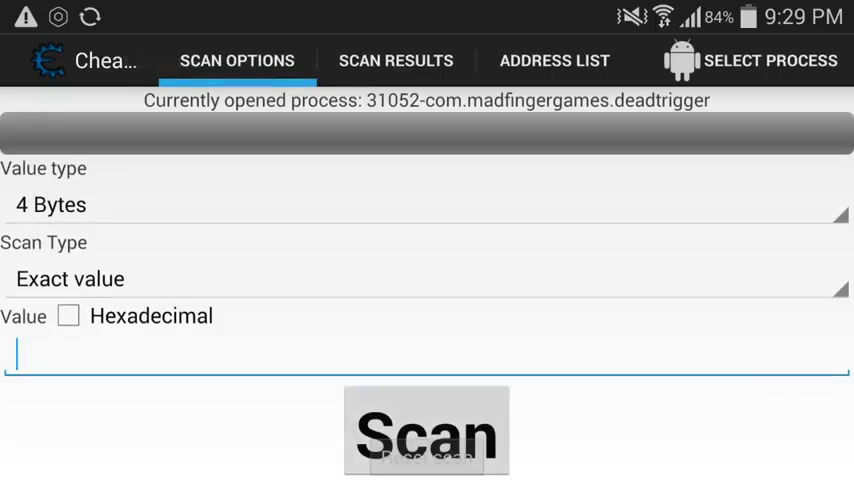
click(424, 356)
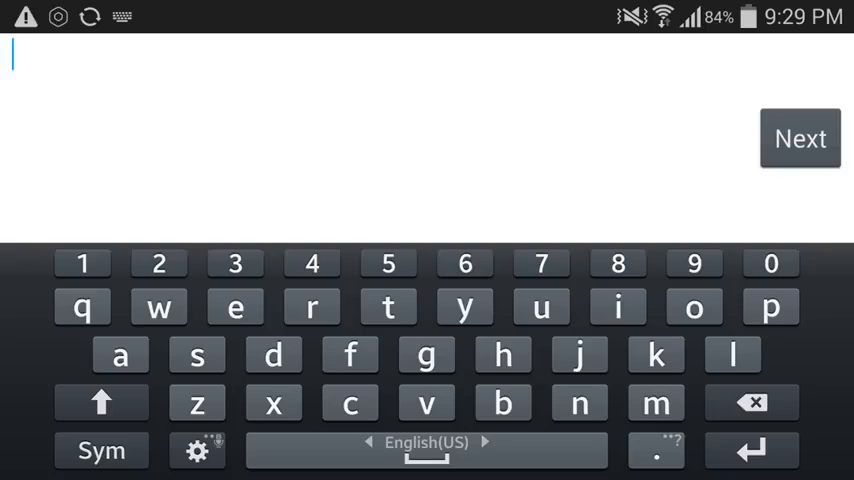
text(1126170624)
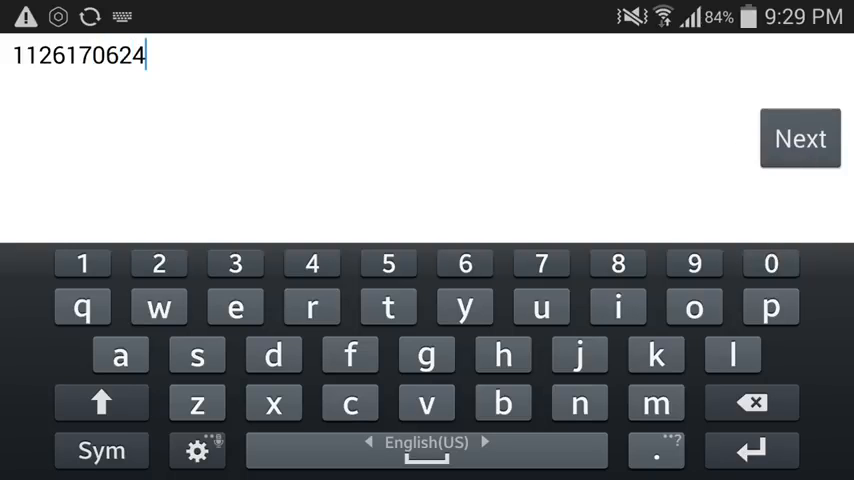
click(800, 138)
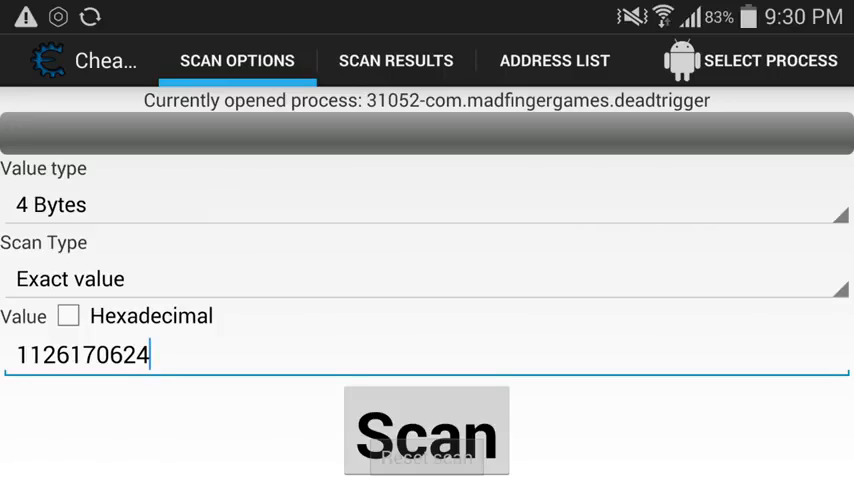
click(426, 430)
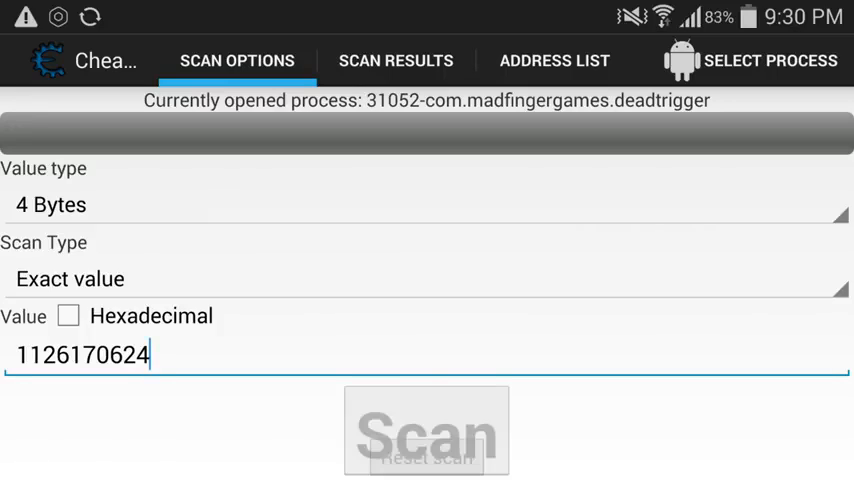
click(426, 430)
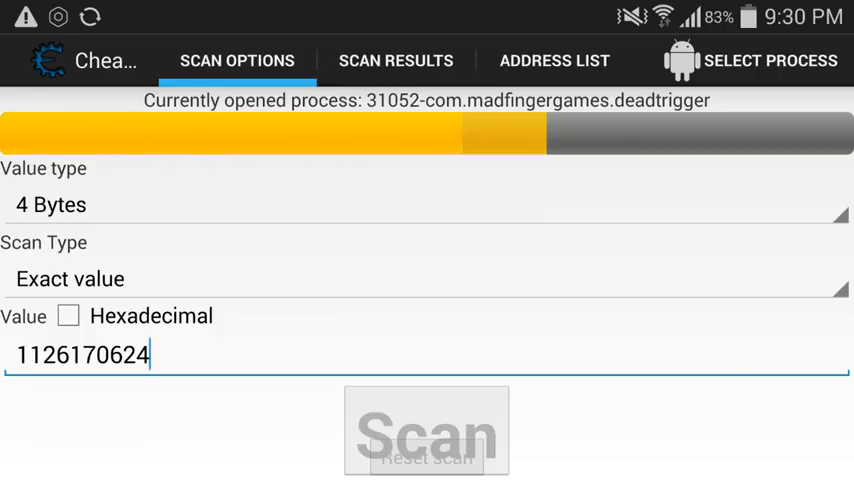
click(426, 430)
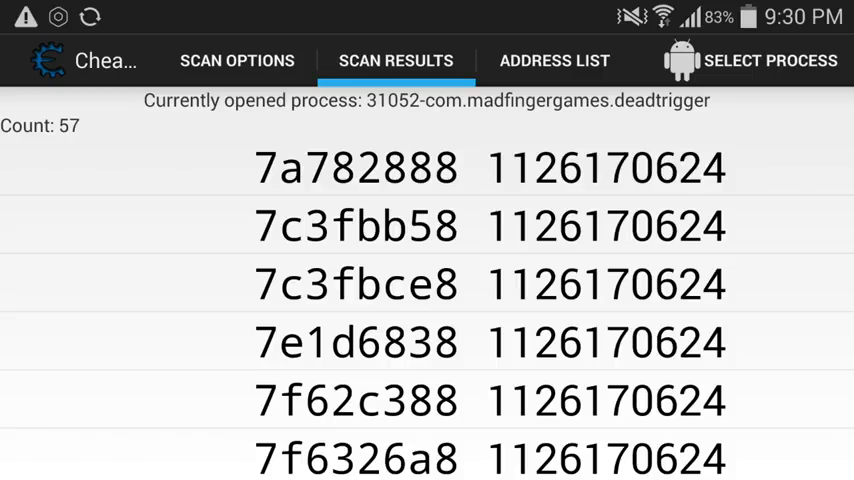
Step: Return to Scan Options to prepare a Next Scan on the 57 matches
click(236, 60)
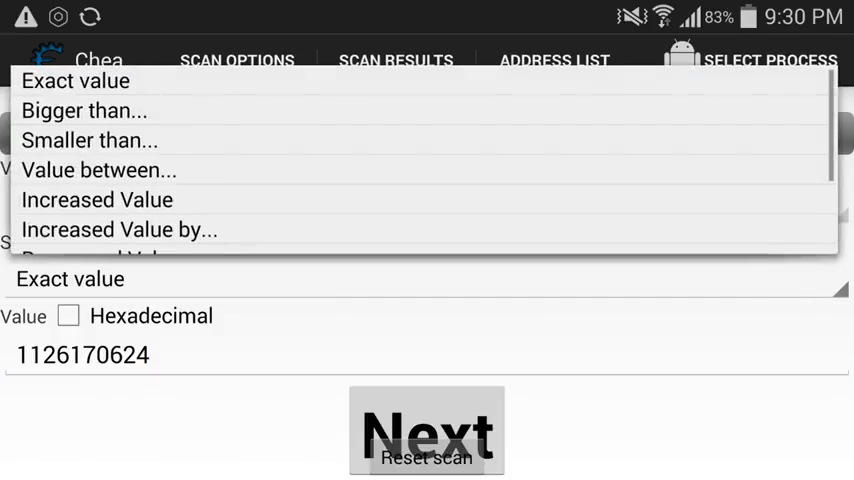
Step: Scroll through the Scan Type options for the follow-up scan narrowing to two addresses
scroll(down, 3)
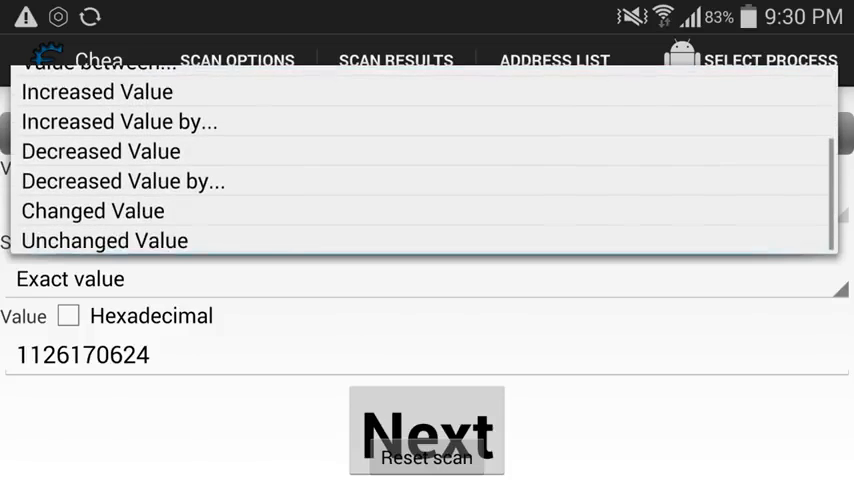
scroll(up, 3)
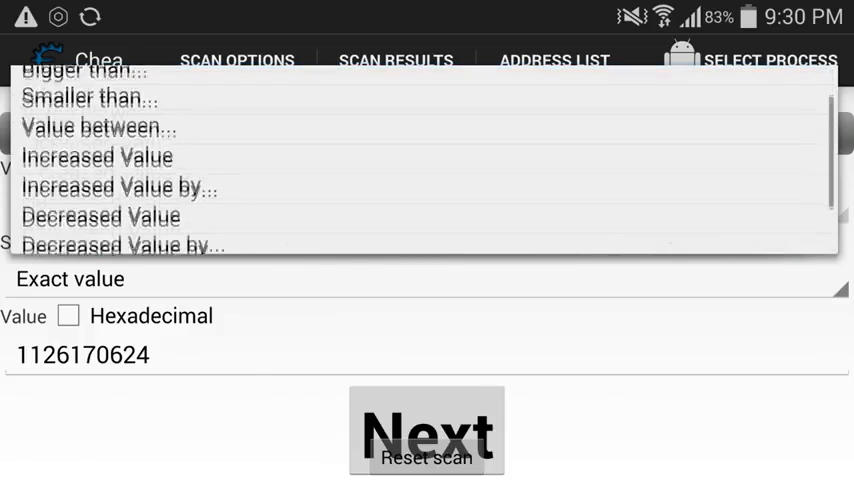
scroll(down, 3)
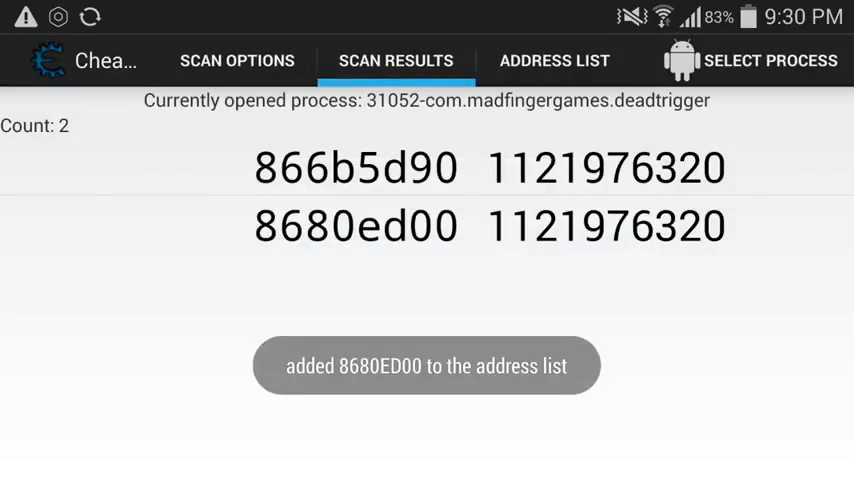
click(554, 60)
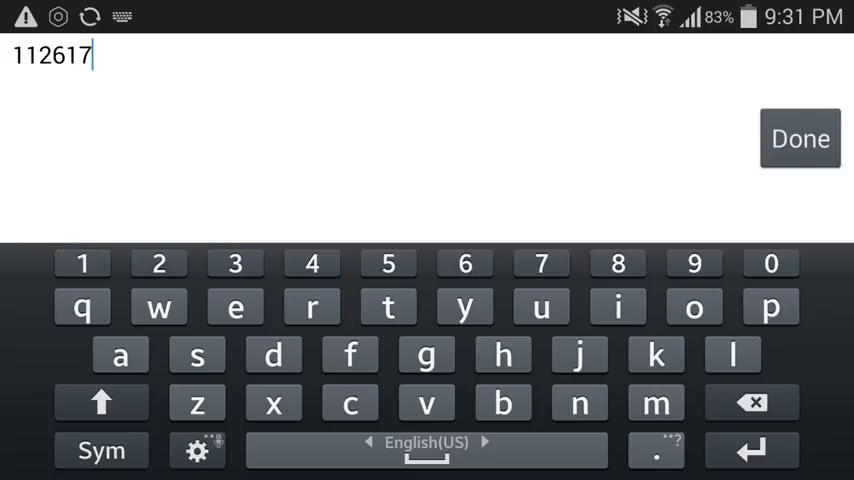
text(0624)
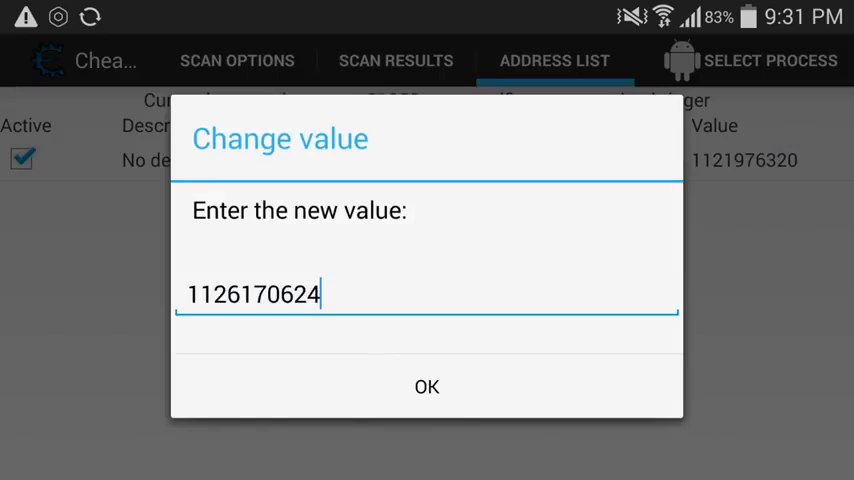
click(428, 388)
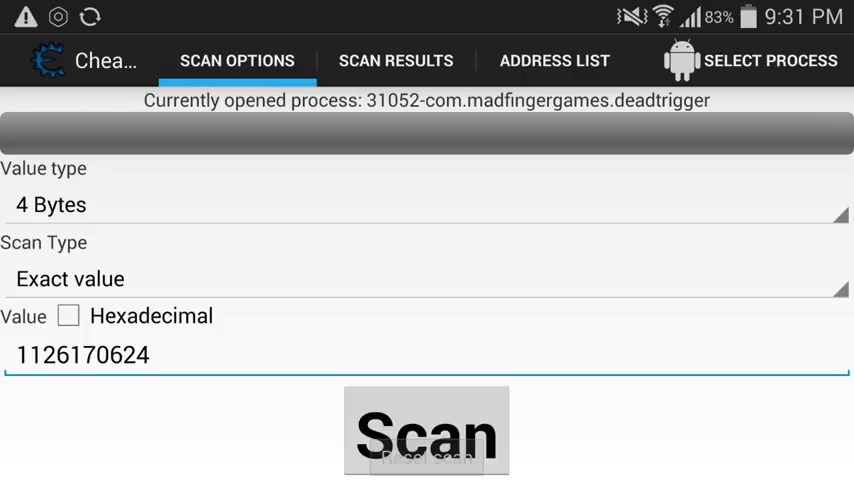
click(554, 60)
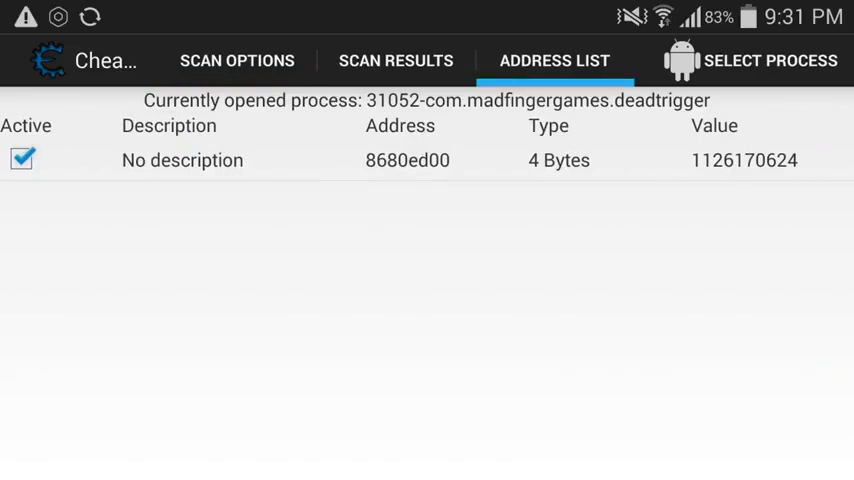
click(396, 60)
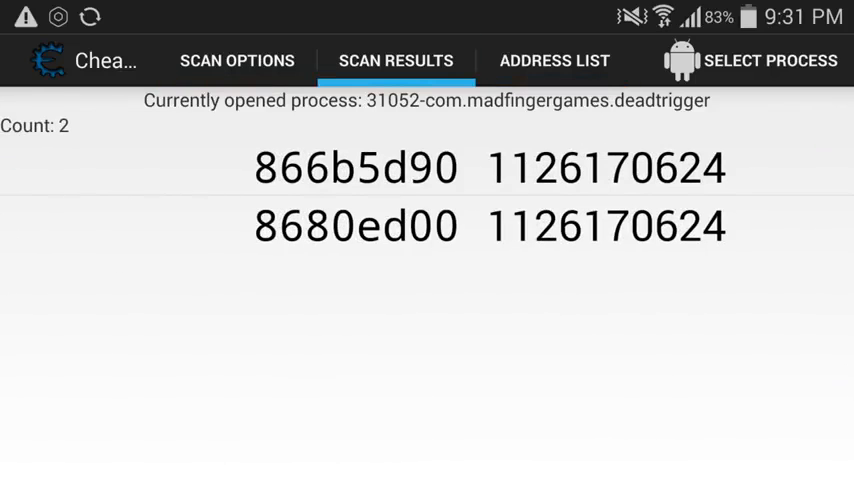
click(554, 60)
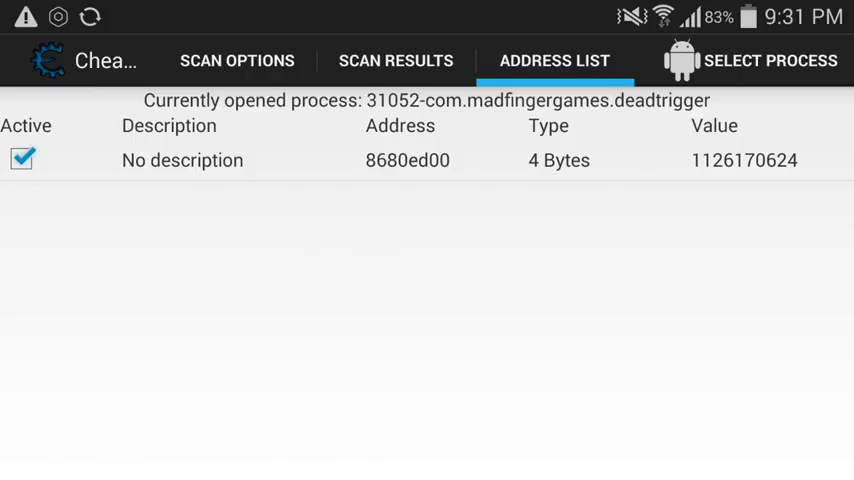
click(236, 60)
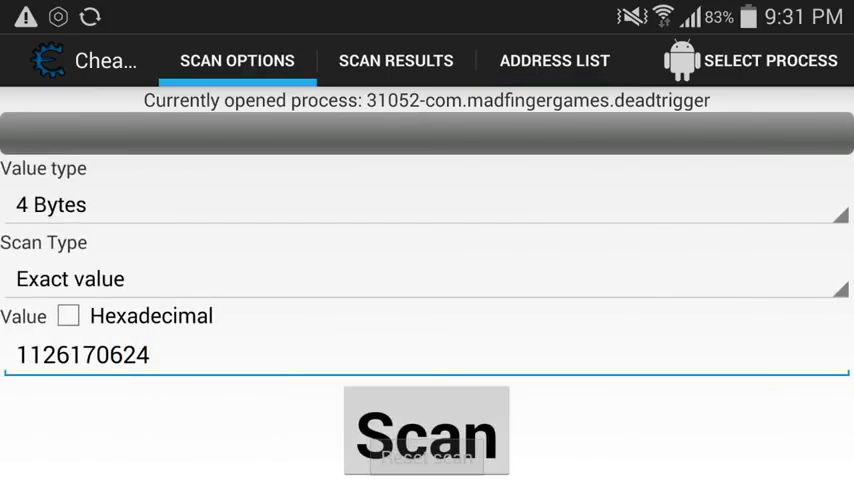
click(426, 430)
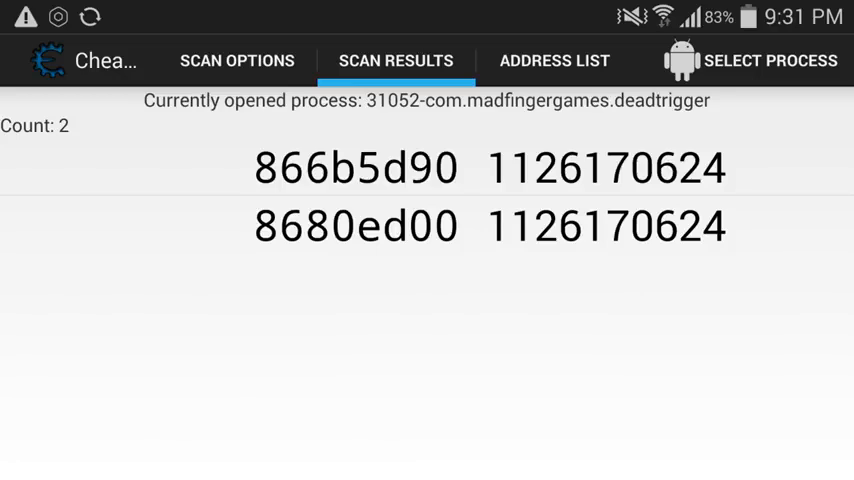
click(236, 60)
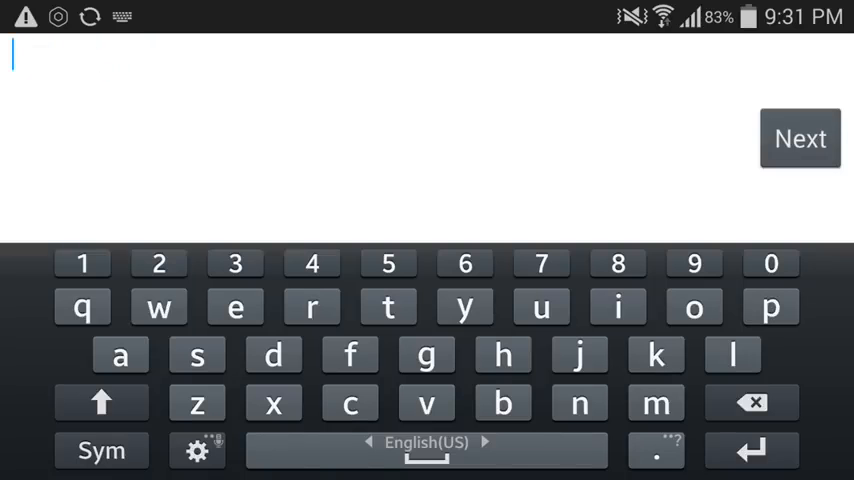
Step: Scan memory for 240, then narrow with a Next Scan to the one address holding 229
click(800, 138)
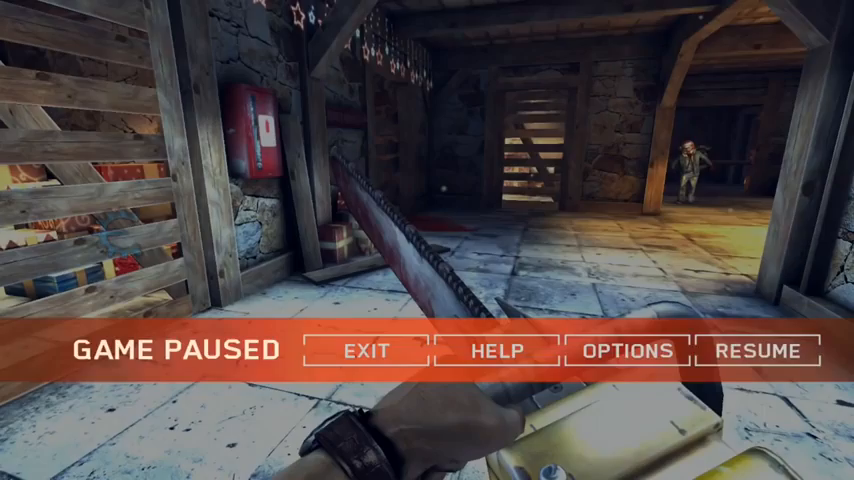
click(760, 352)
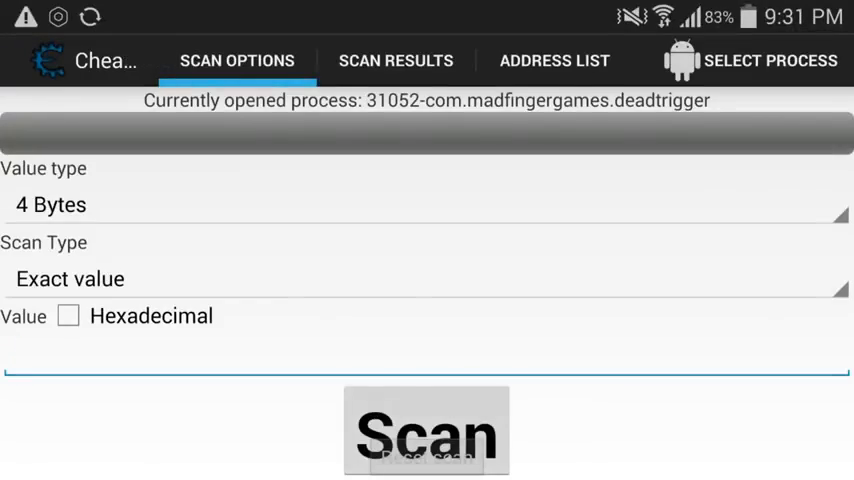
click(428, 370)
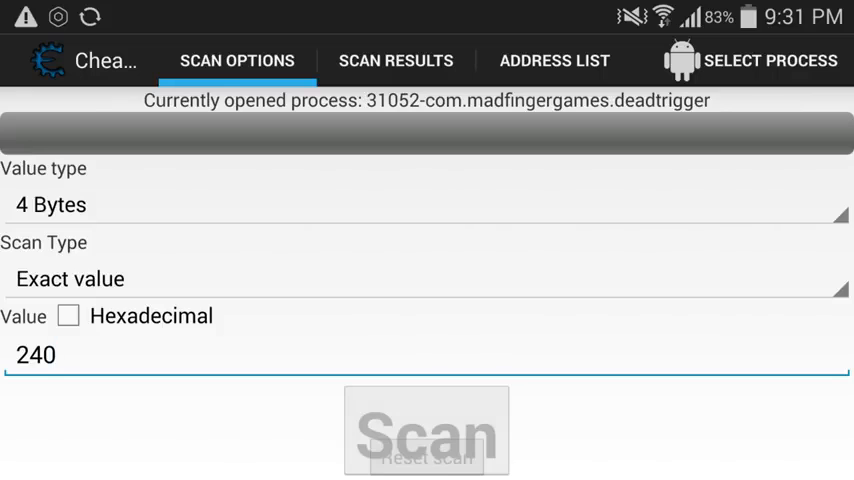
click(428, 432)
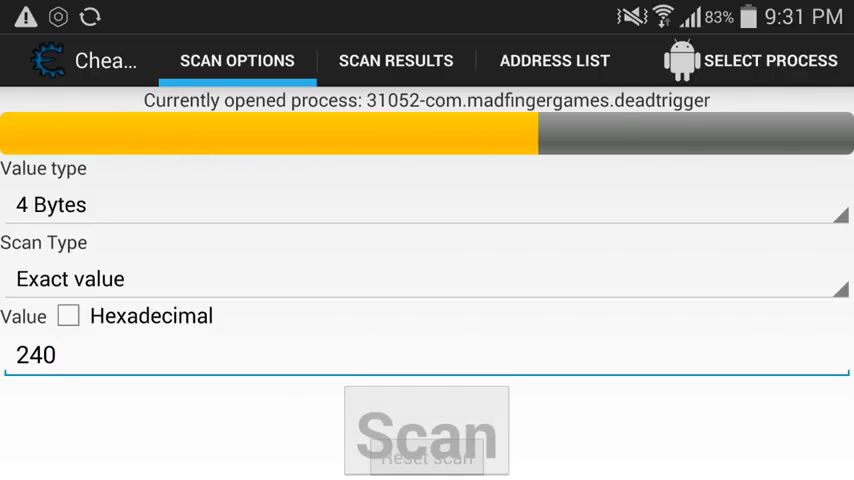
click(426, 430)
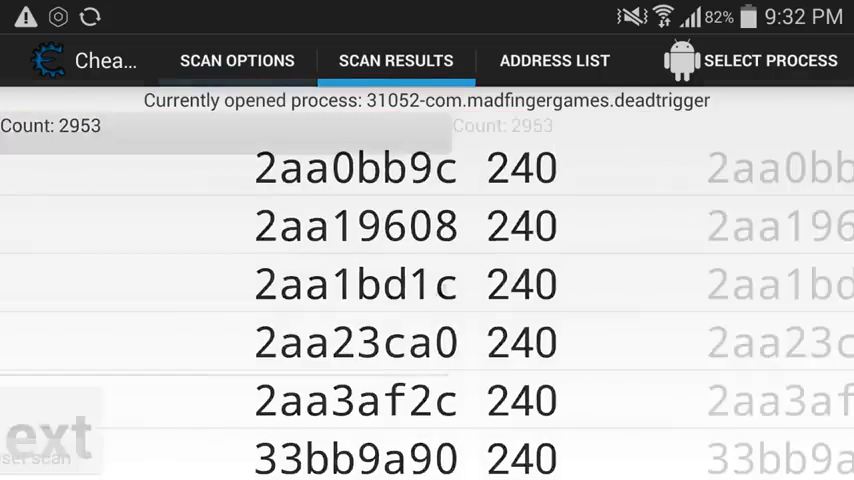
click(236, 60)
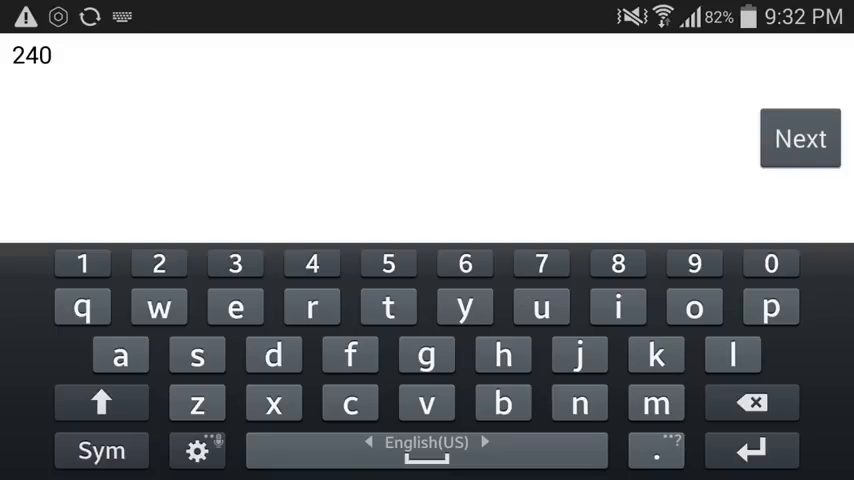
click(800, 138)
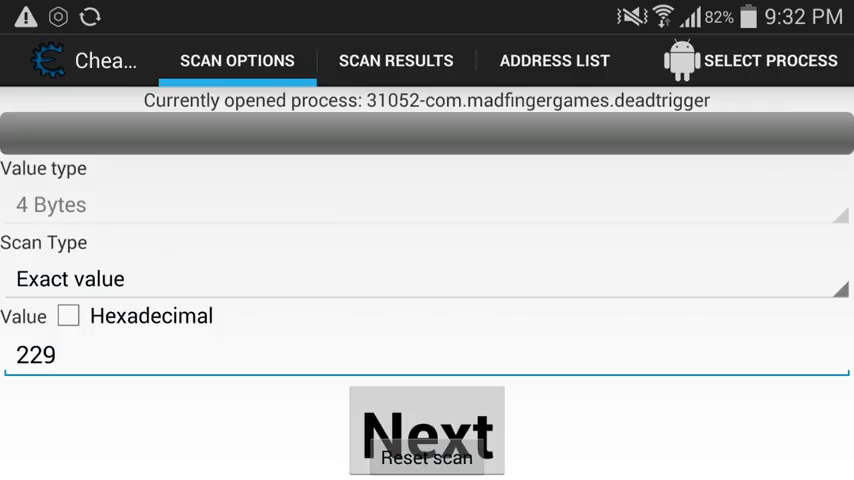
click(426, 430)
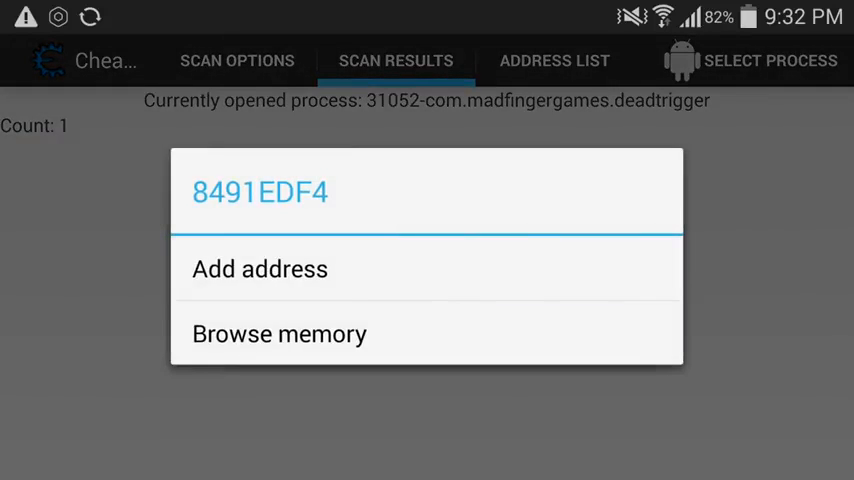
Step: Add result 8491EDF4 to the address list and set its value to 420
click(260, 268)
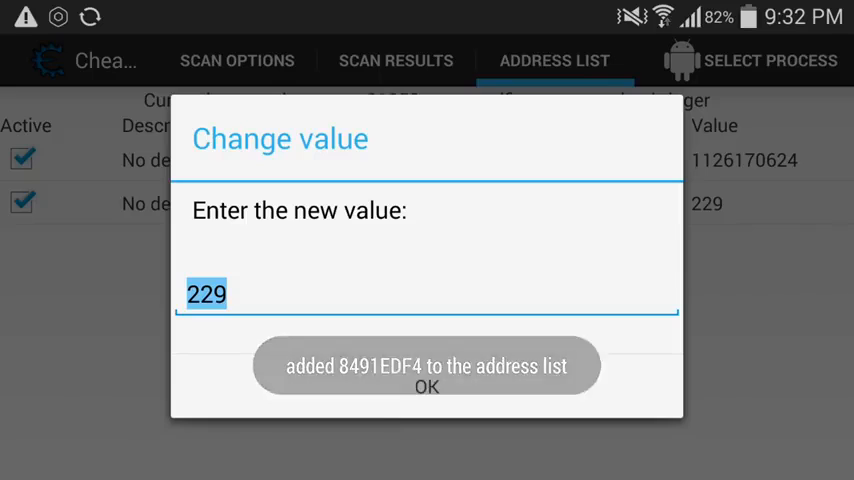
text(4)
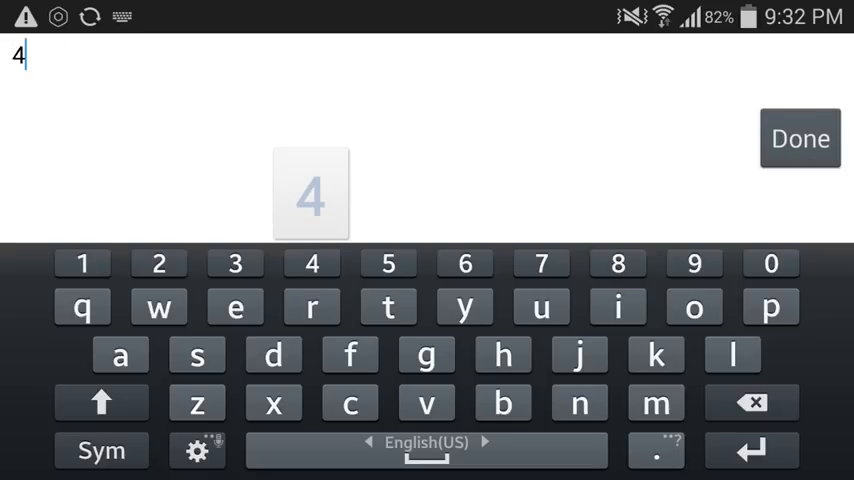
click(800, 138)
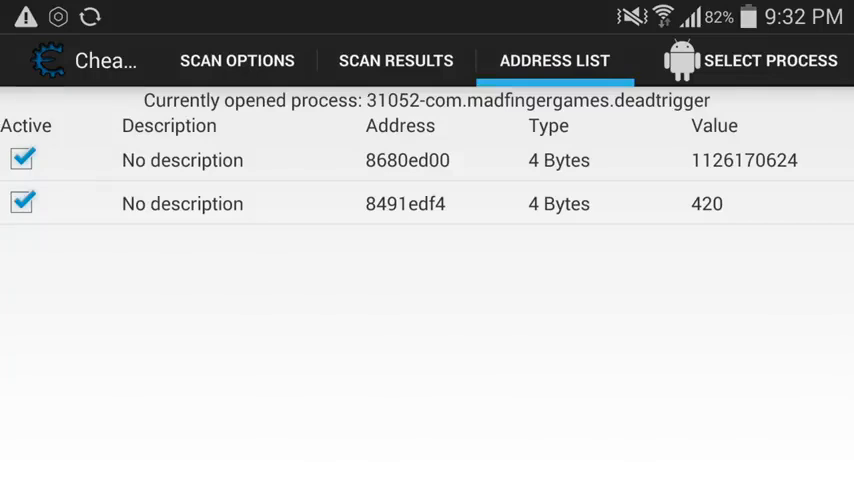
click(236, 60)
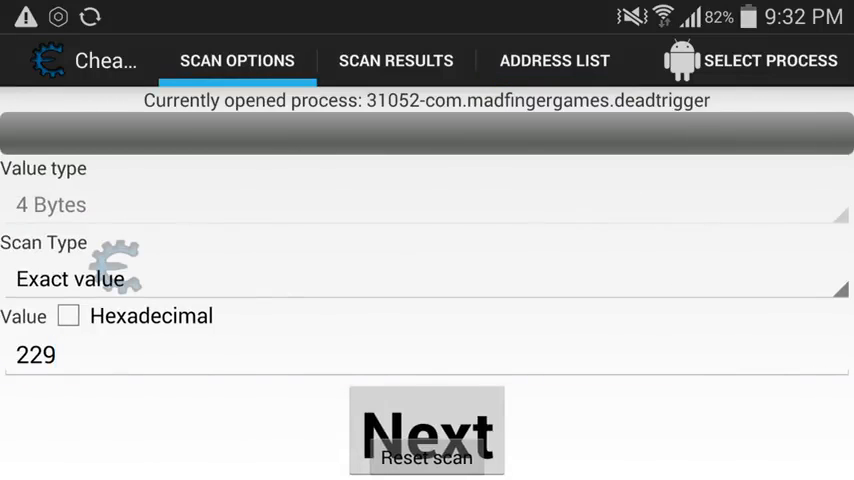
click(426, 430)
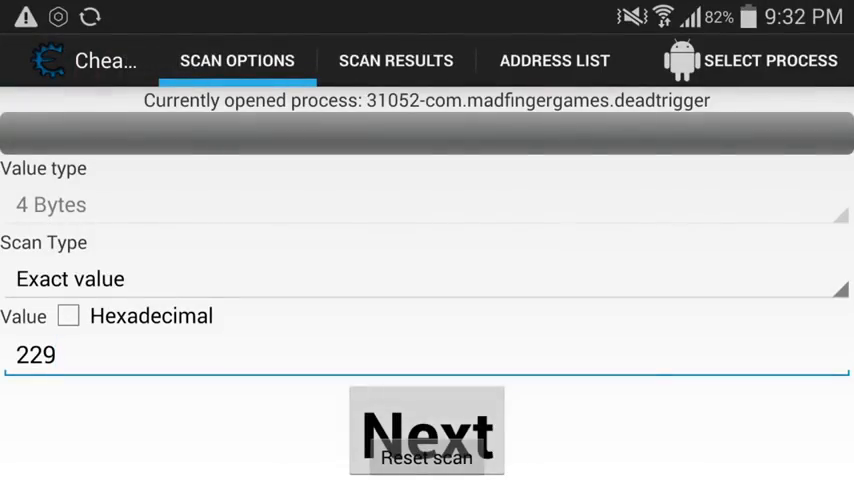
Step: Scan for 50, narrow to the six addresses now holding 49, and view the address list
click(426, 430)
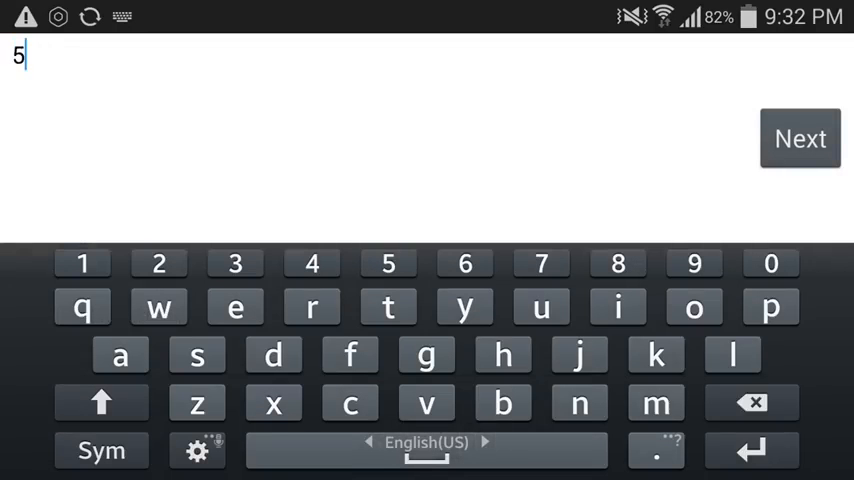
click(800, 138)
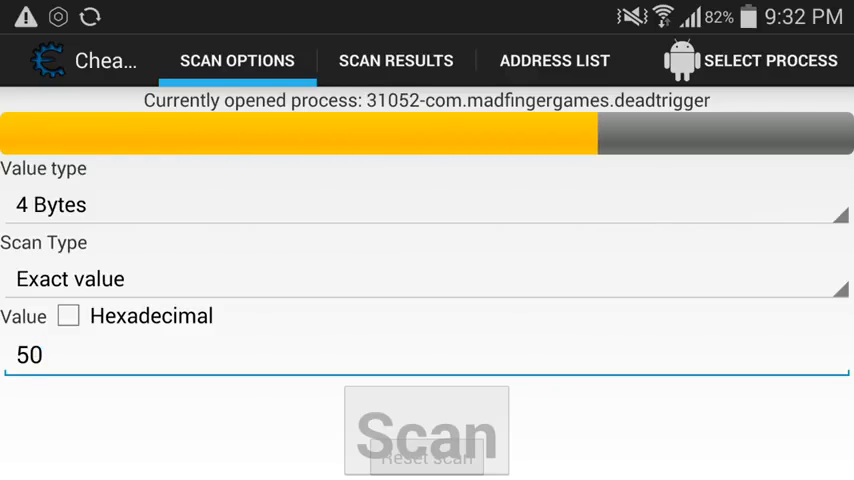
click(426, 430)
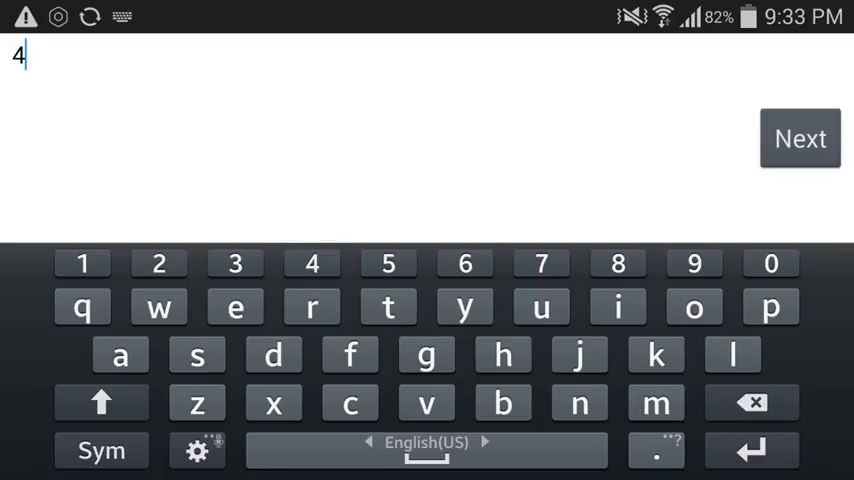
click(800, 138)
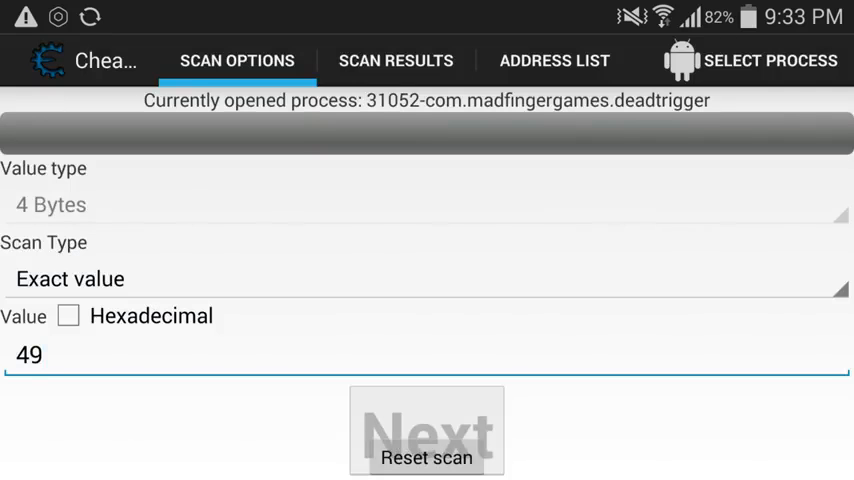
click(426, 430)
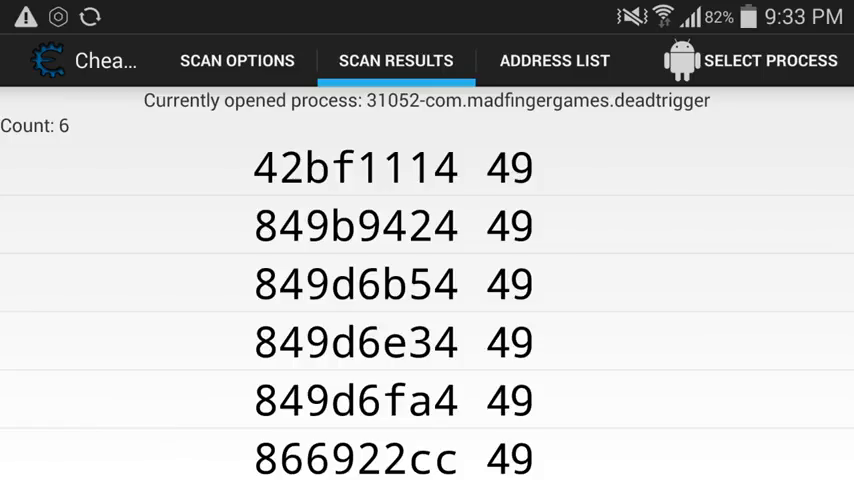
click(236, 60)
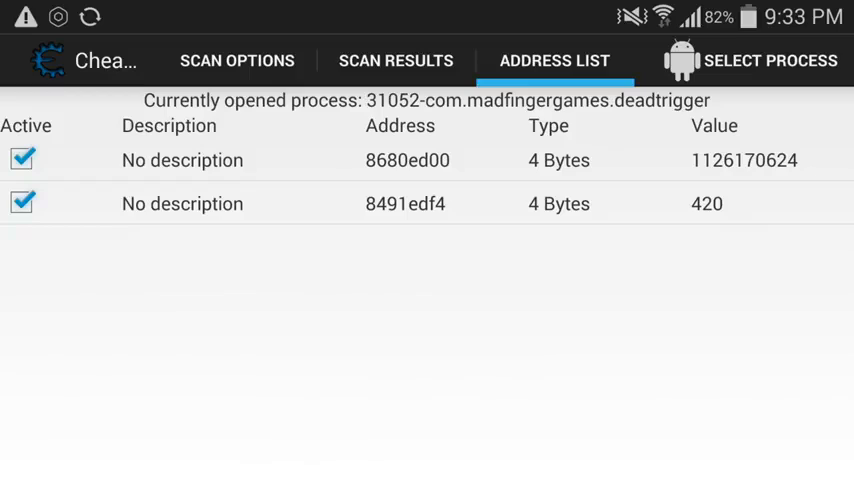
Step: Add 866922CC from the scan results to the address list and set it to 420
click(396, 60)
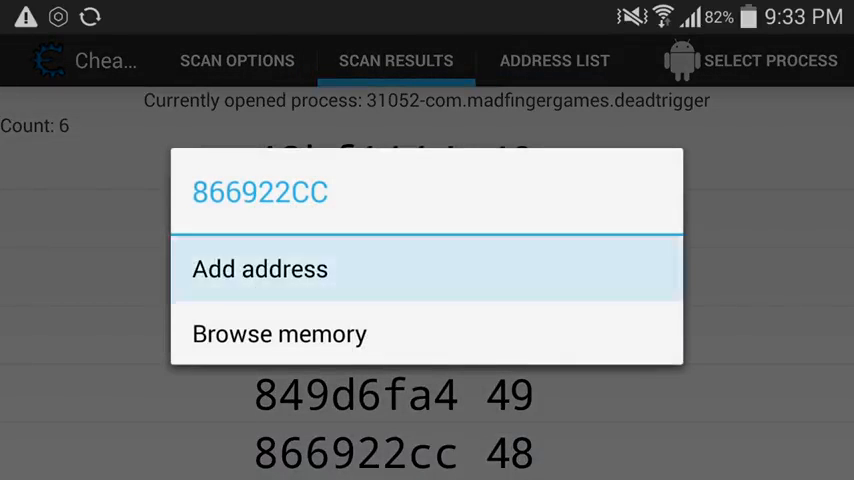
click(260, 268)
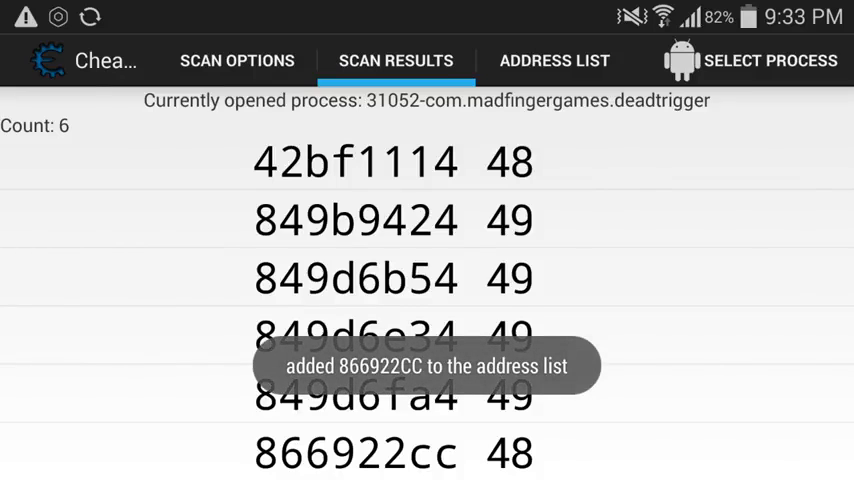
click(554, 60)
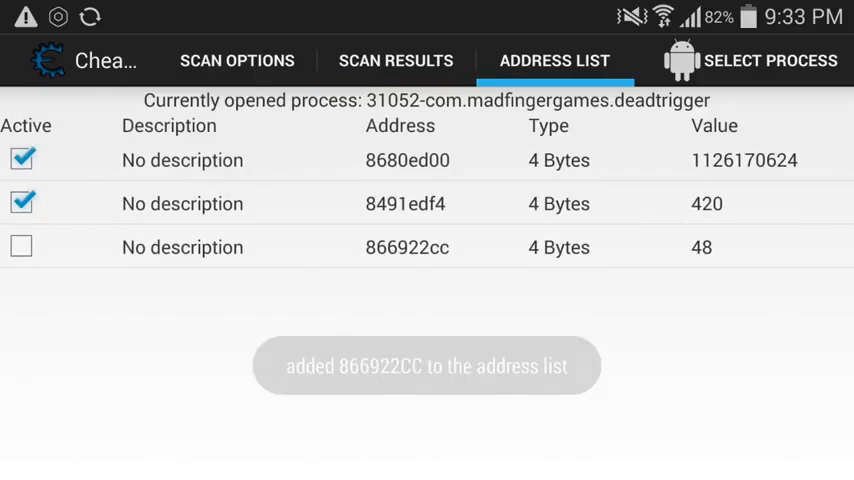
click(20, 246)
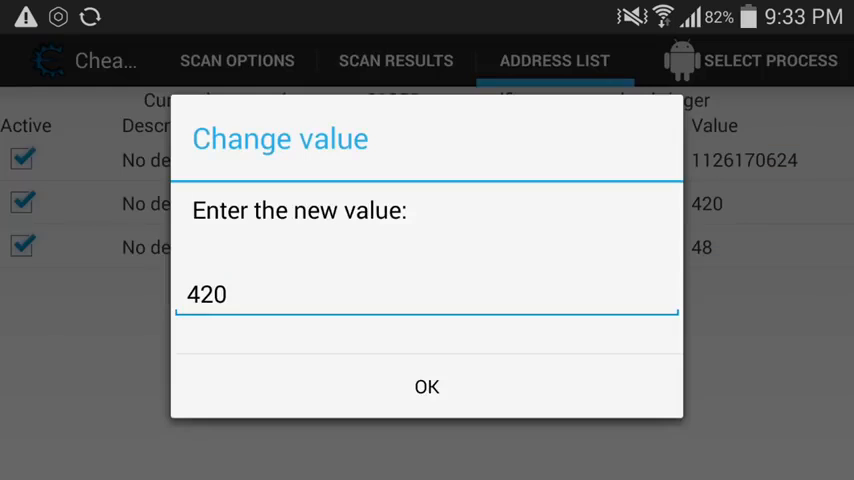
click(428, 388)
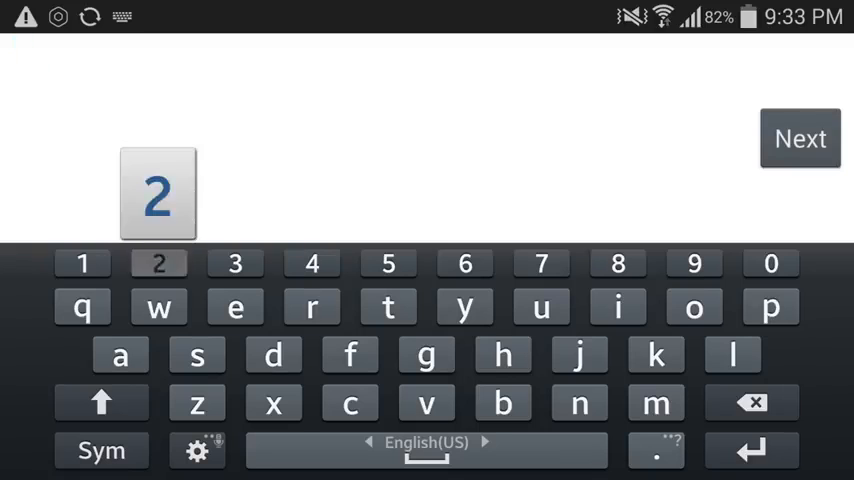
Step: Scan for 2, then narrow with Next Scans to 1 and the dropping values until ten results remain
click(502, 404)
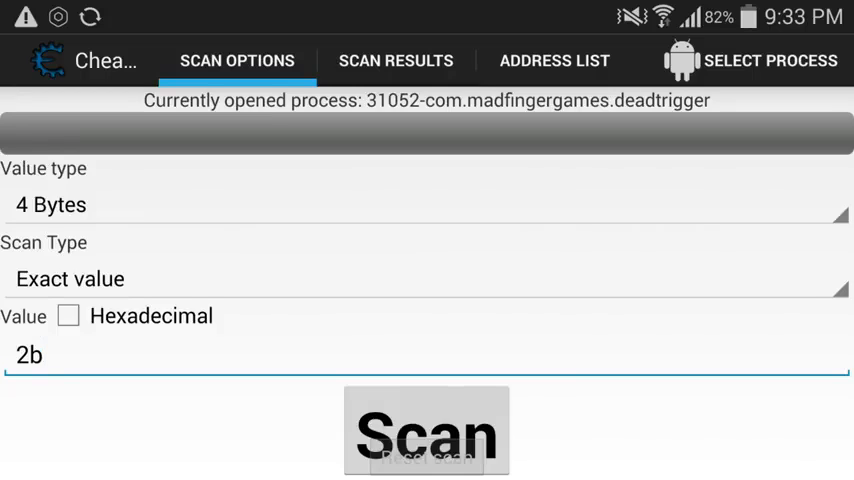
key(BackSpace)
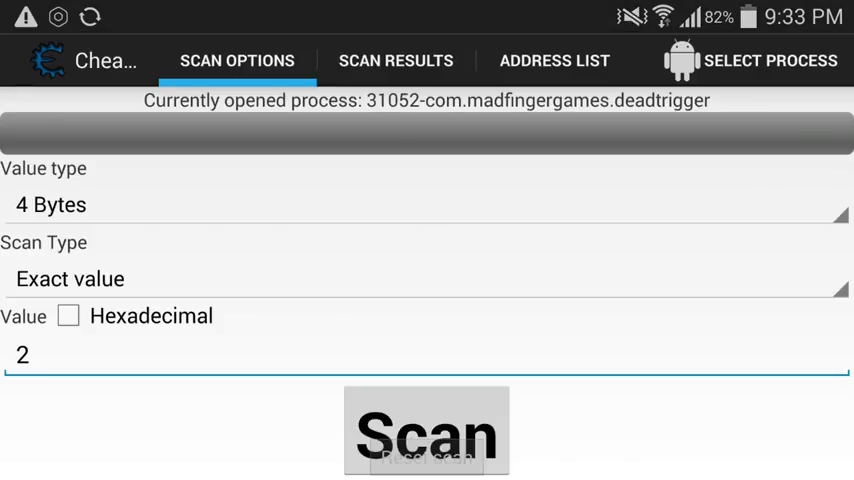
click(428, 430)
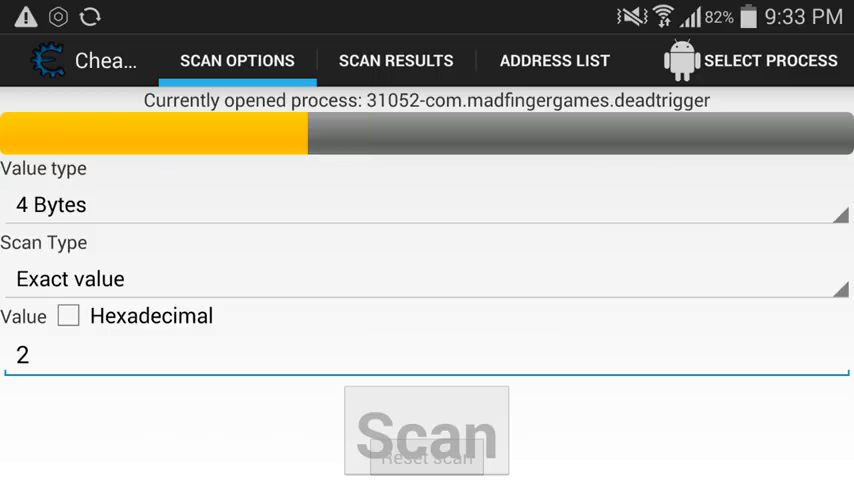
click(426, 430)
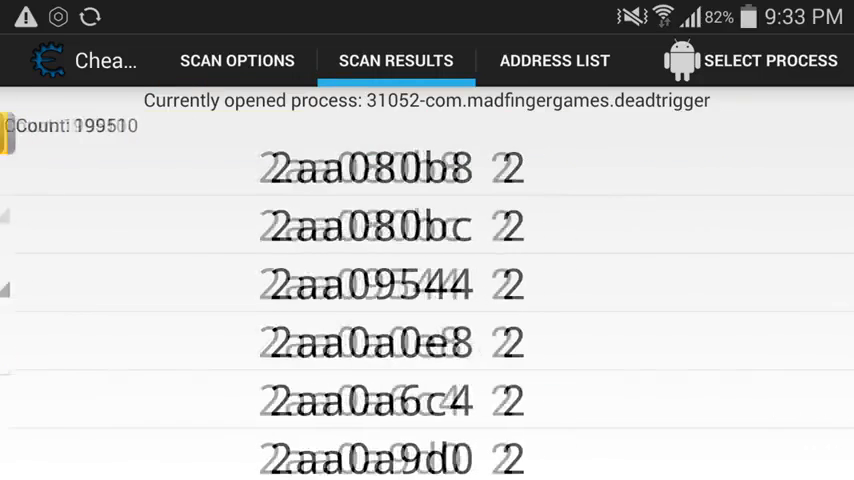
click(236, 60)
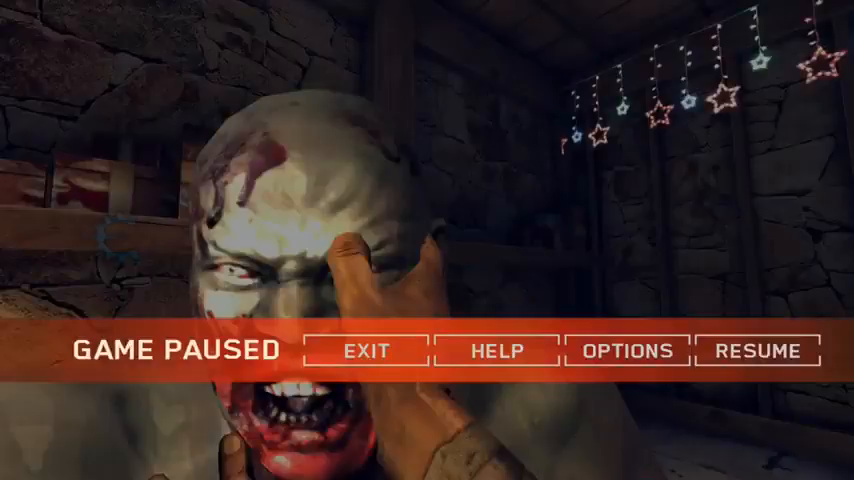
click(758, 352)
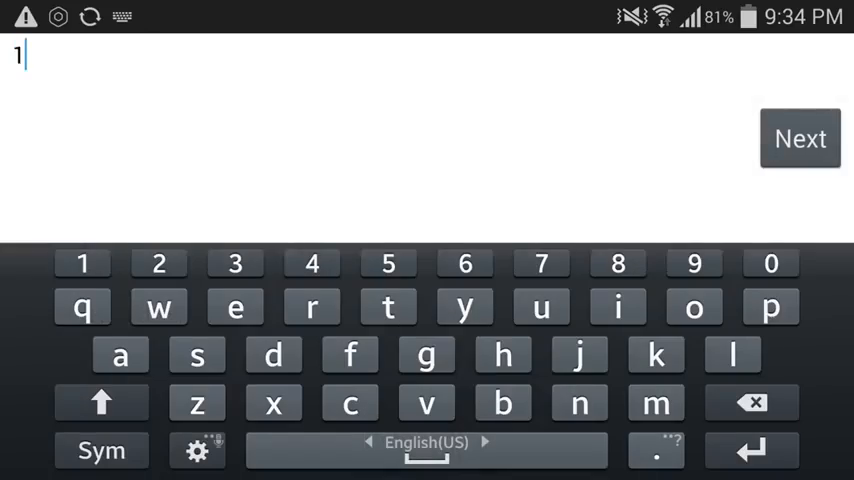
click(800, 138)
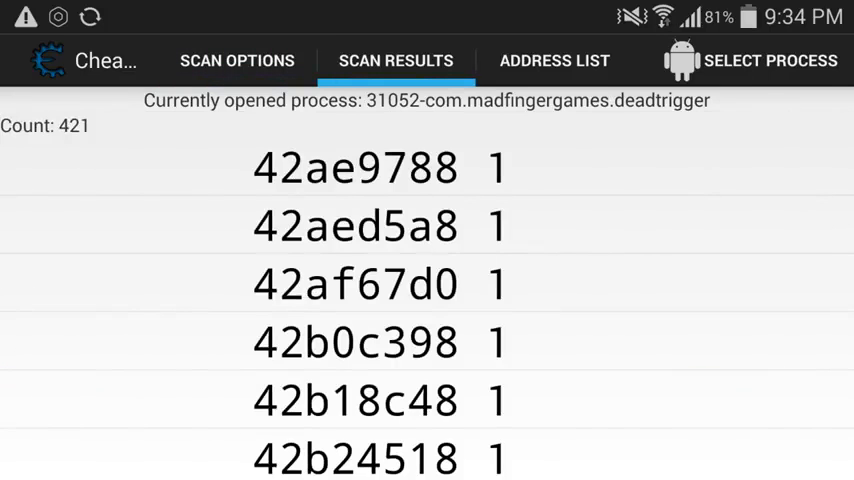
click(236, 60)
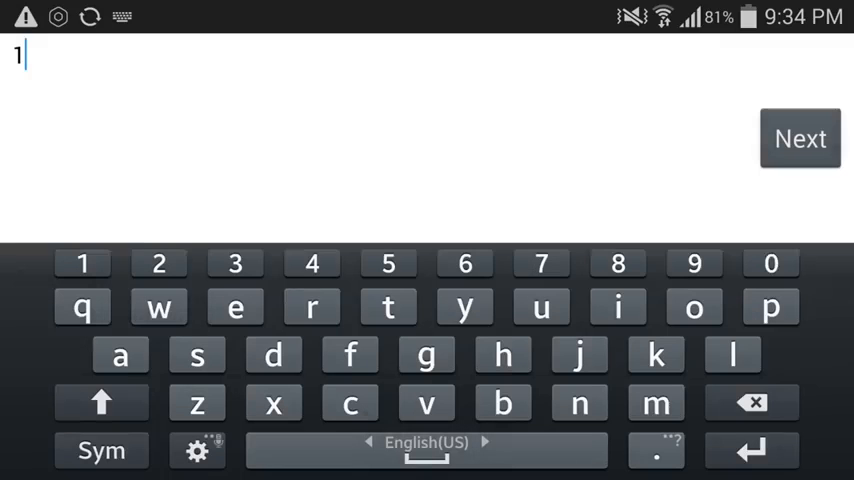
click(800, 138)
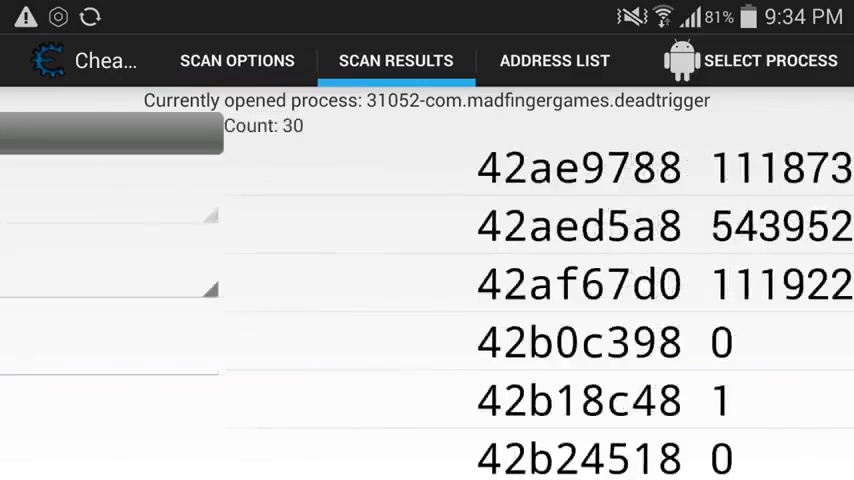
scroll(down, 3)
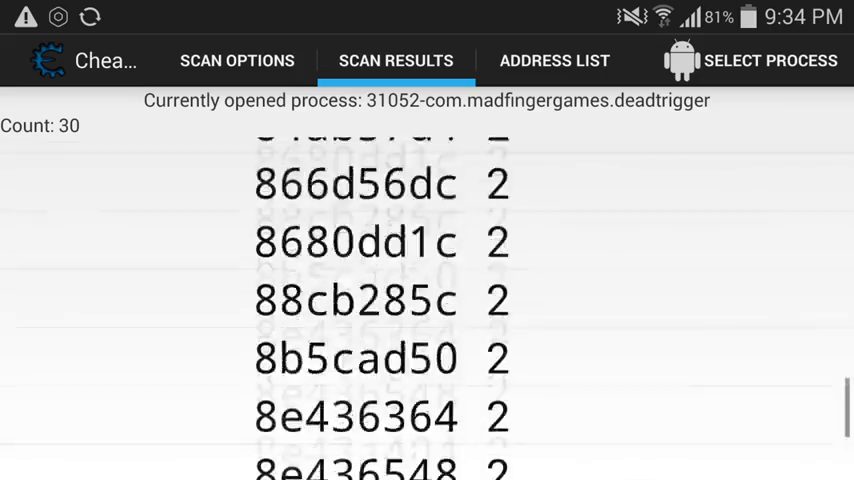
click(236, 60)
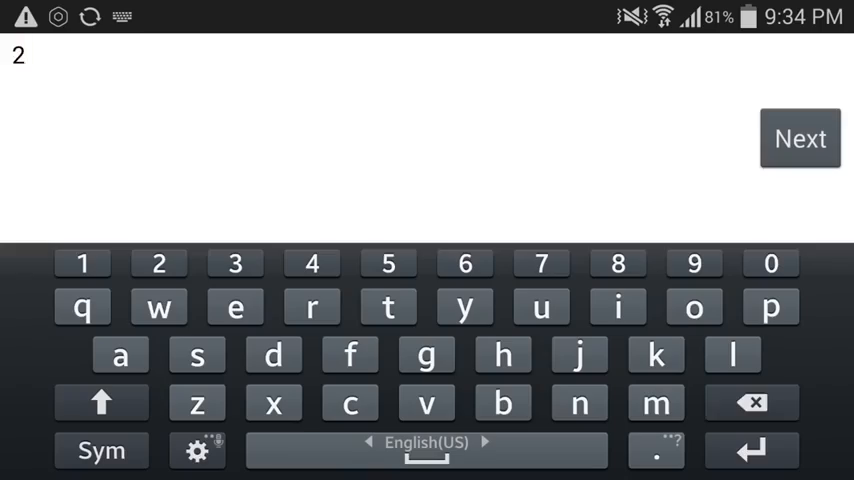
click(800, 138)
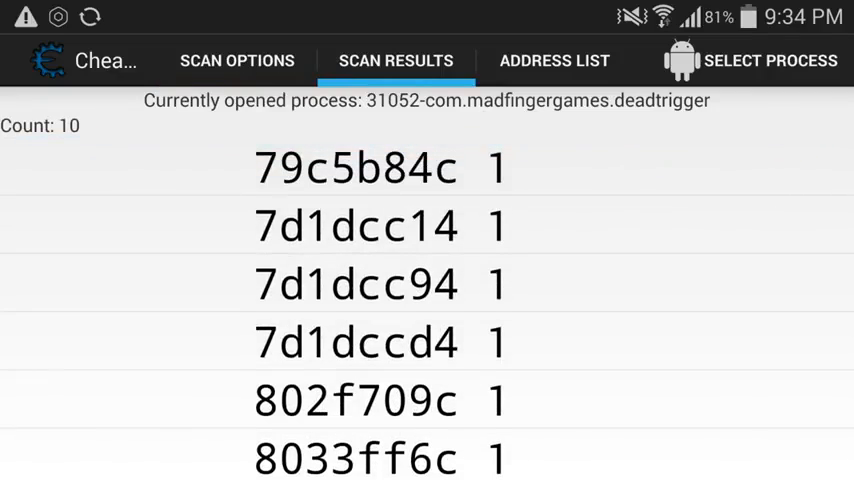
Step: Add result 8491EF24 to the address list with value 420
click(554, 60)
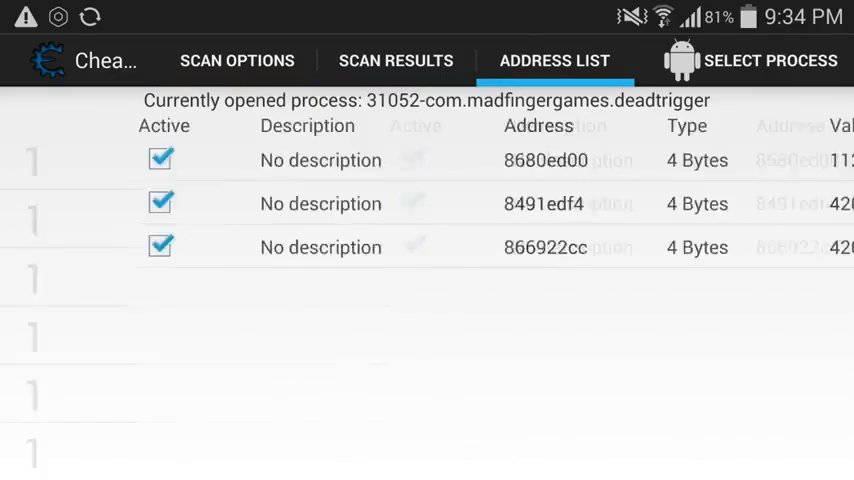
click(396, 60)
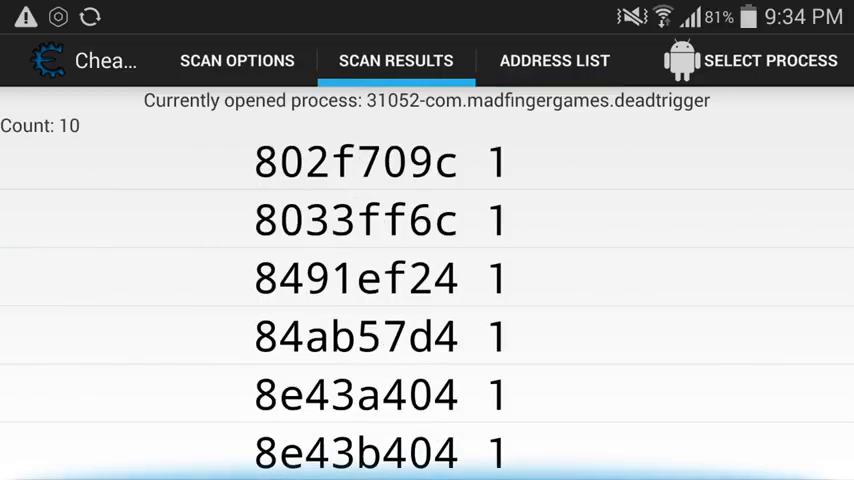
click(554, 60)
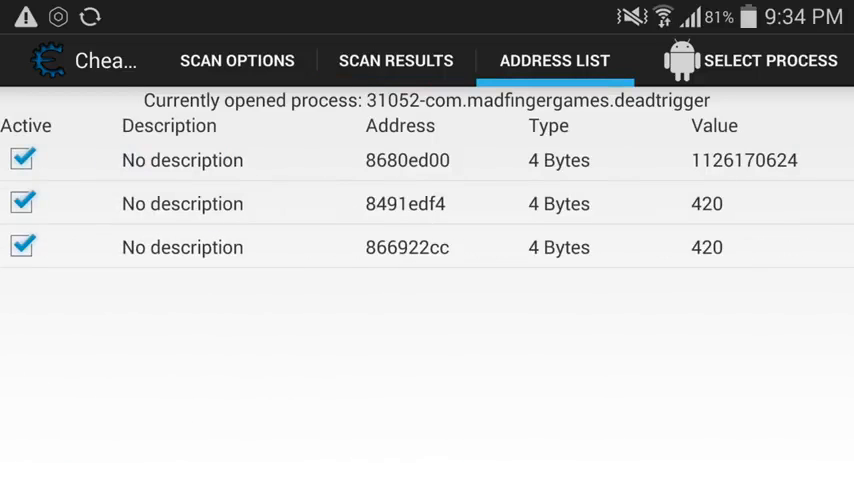
click(396, 60)
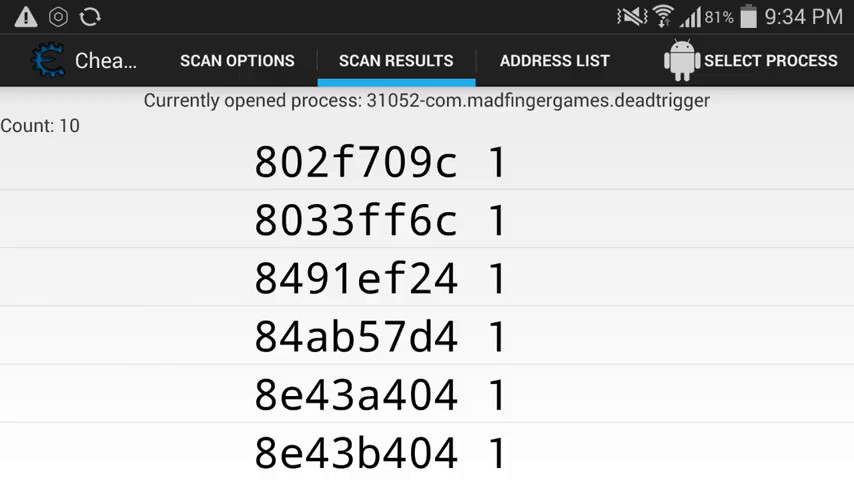
click(356, 278)
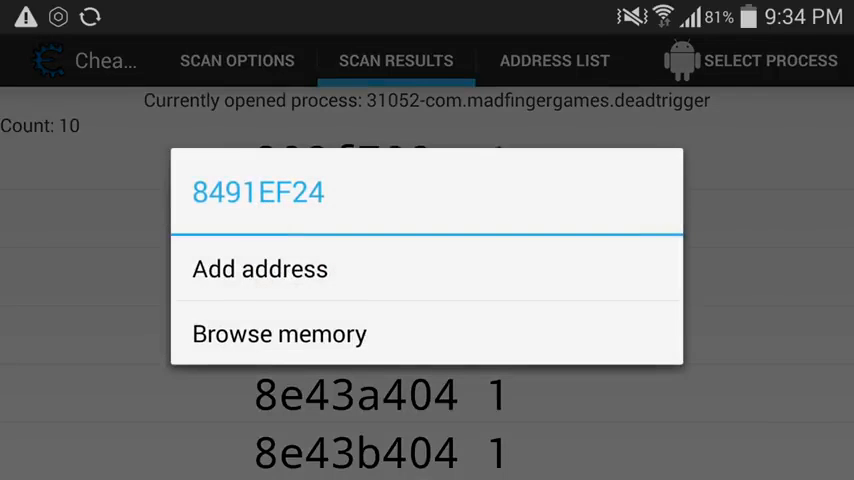
click(260, 268)
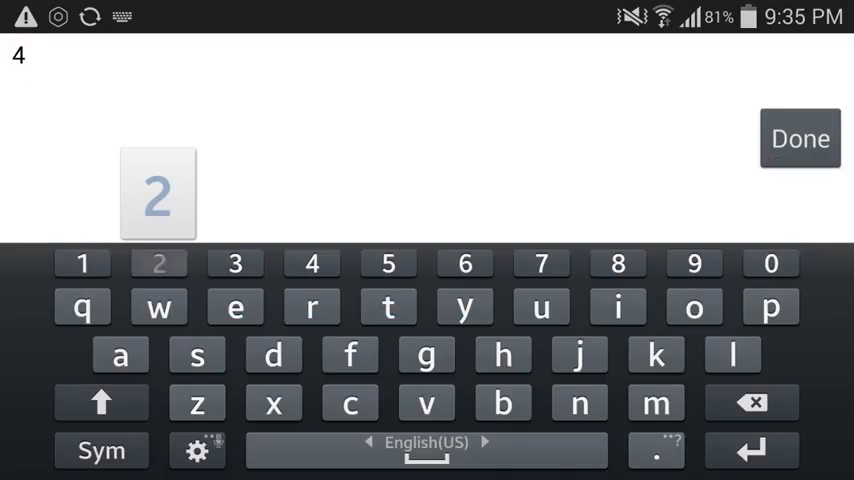
click(800, 138)
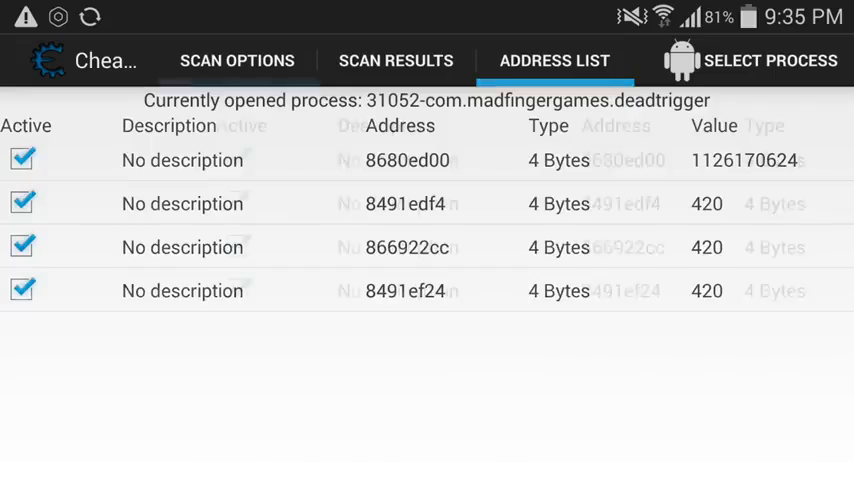
click(236, 60)
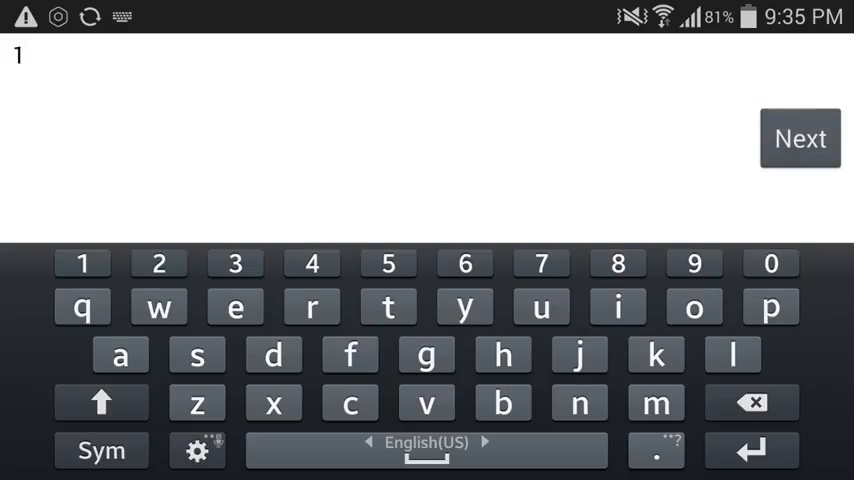
Step: Scan for exact value 7 (39,098 hits), then Next Scan for 6 and 5 down to single address 8491917C
click(800, 138)
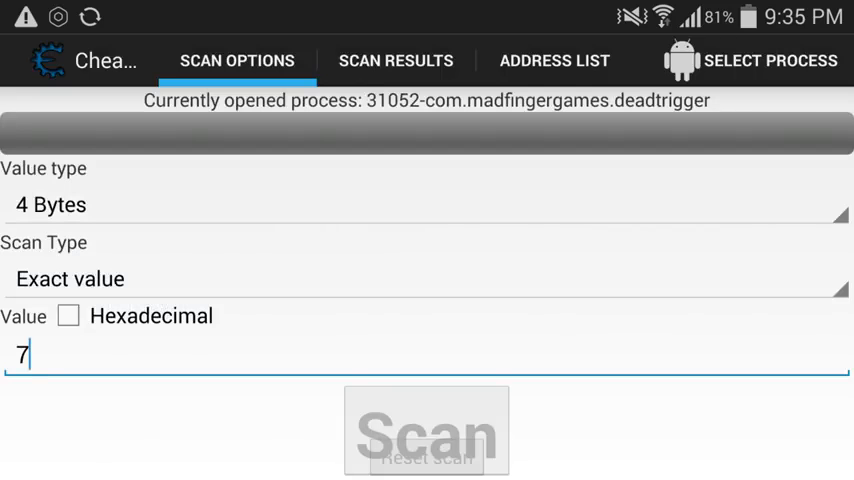
click(428, 430)
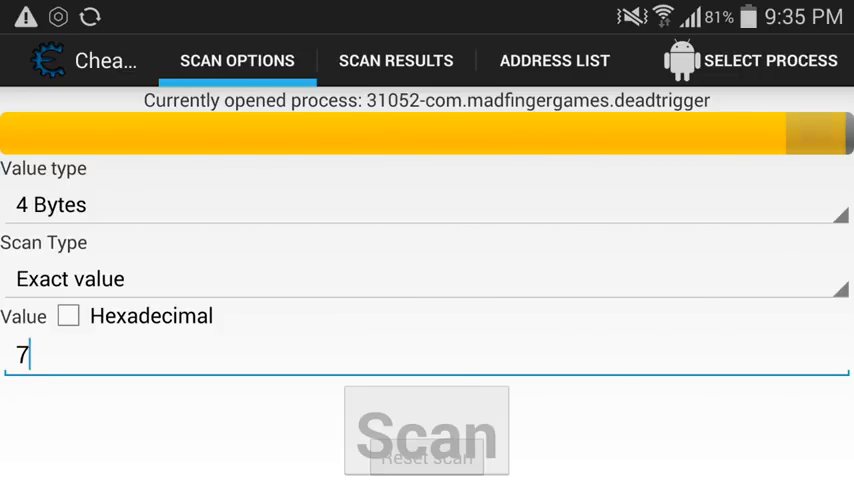
click(426, 430)
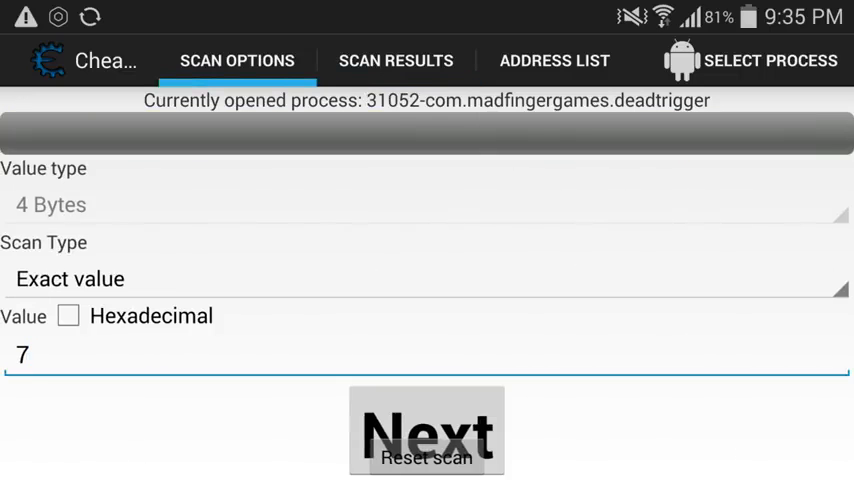
click(428, 430)
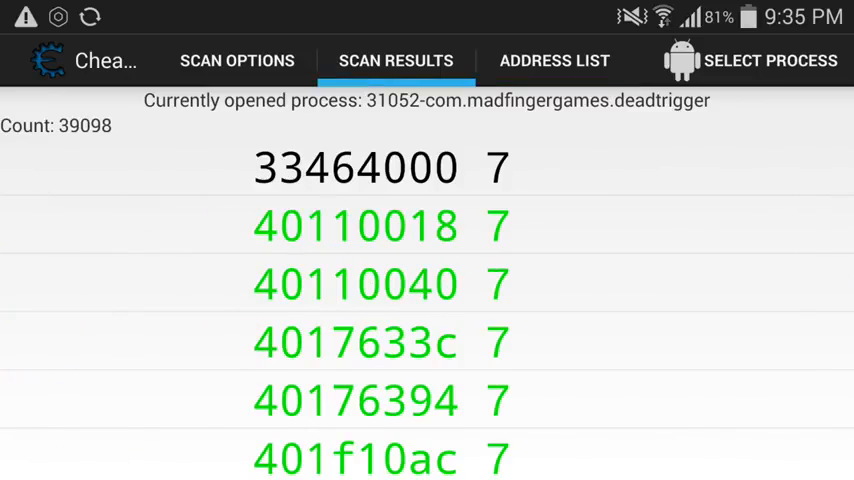
click(236, 60)
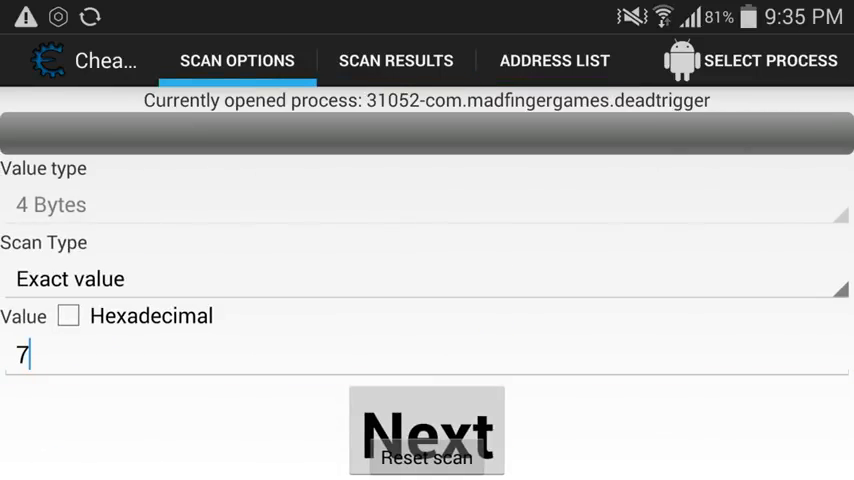
click(426, 430)
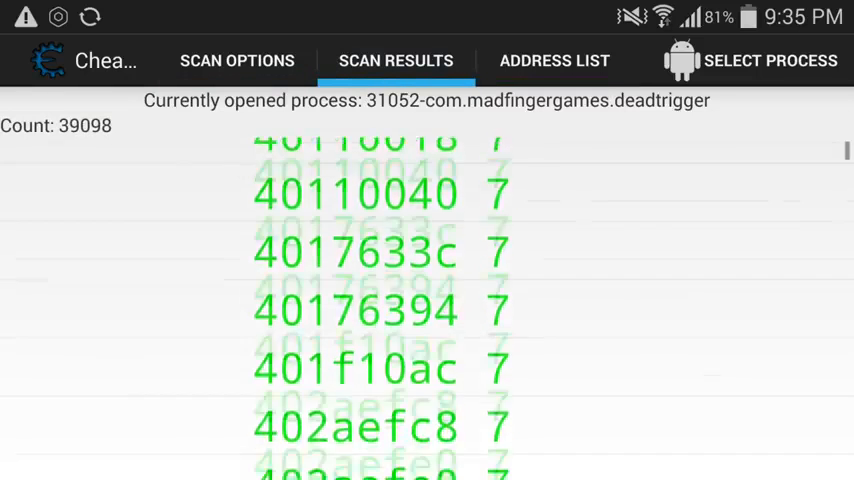
scroll(down, 3)
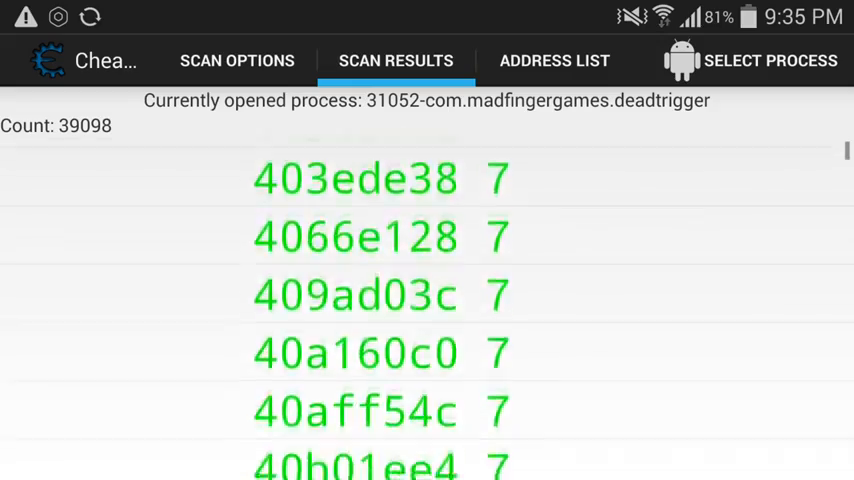
scroll(down, 3)
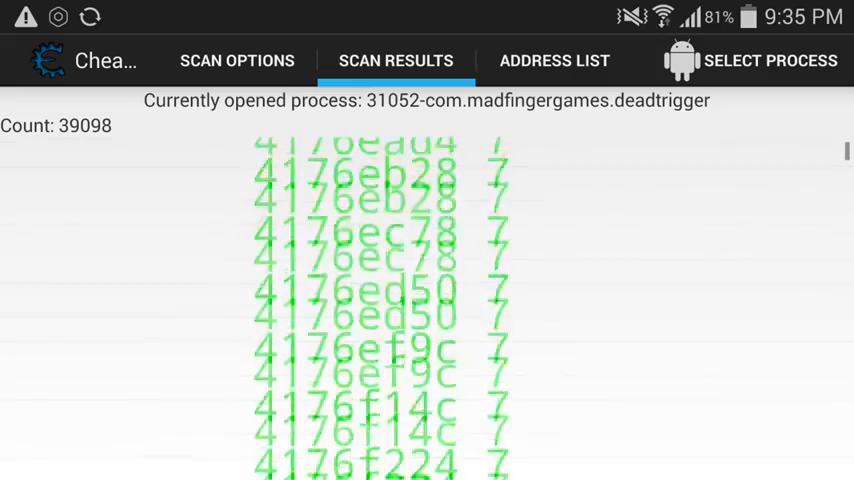
click(236, 60)
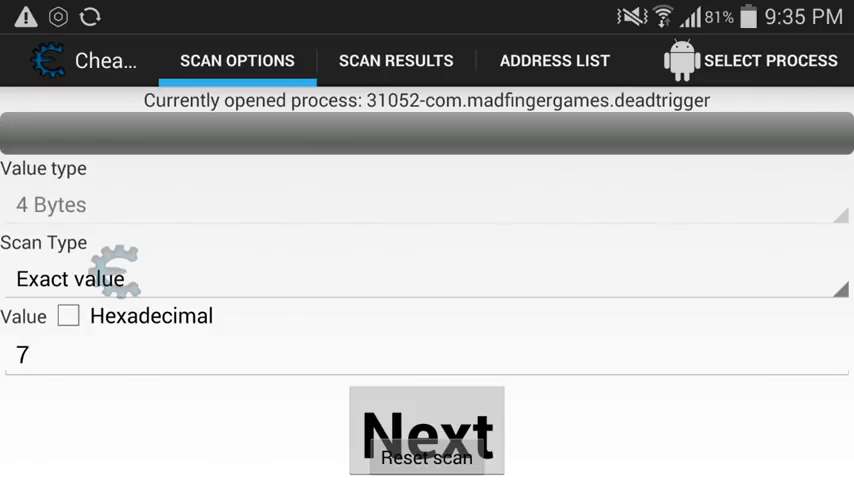
click(426, 430)
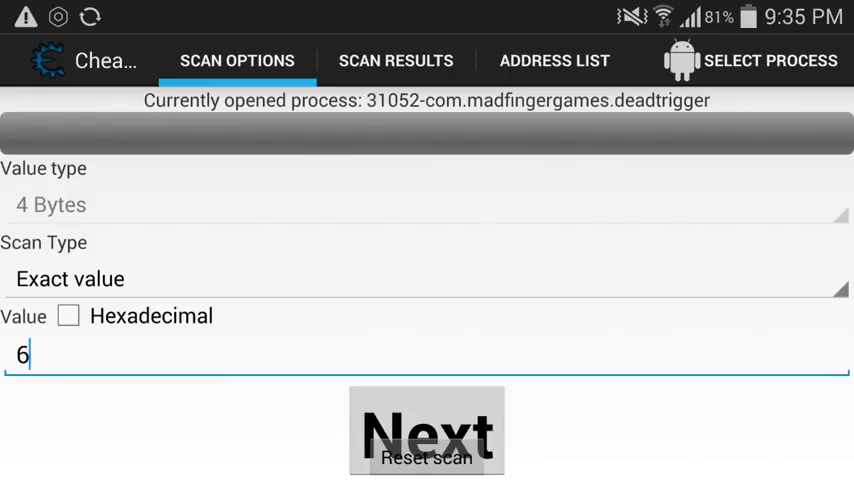
click(426, 430)
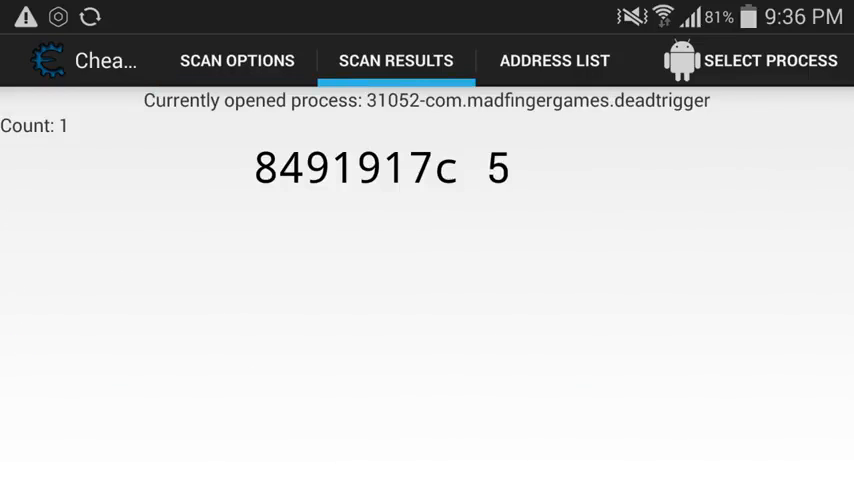
Step: Add the lone result 8491917C to the address list and set it to 420
click(380, 168)
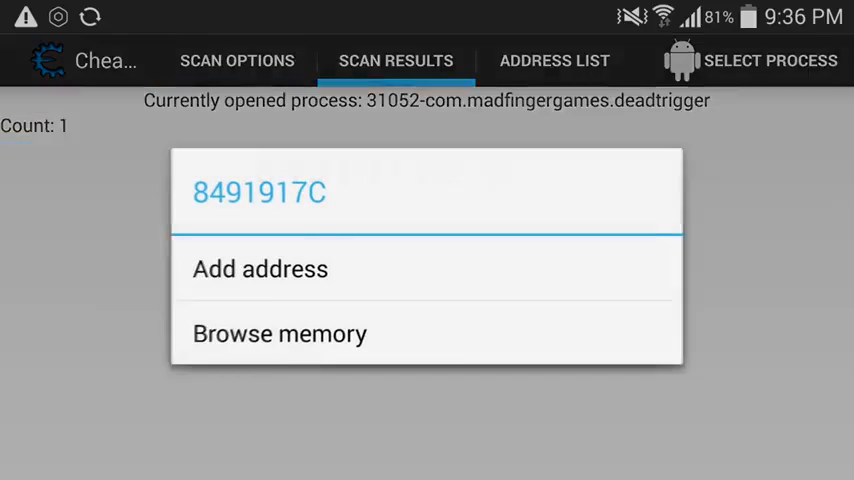
click(260, 268)
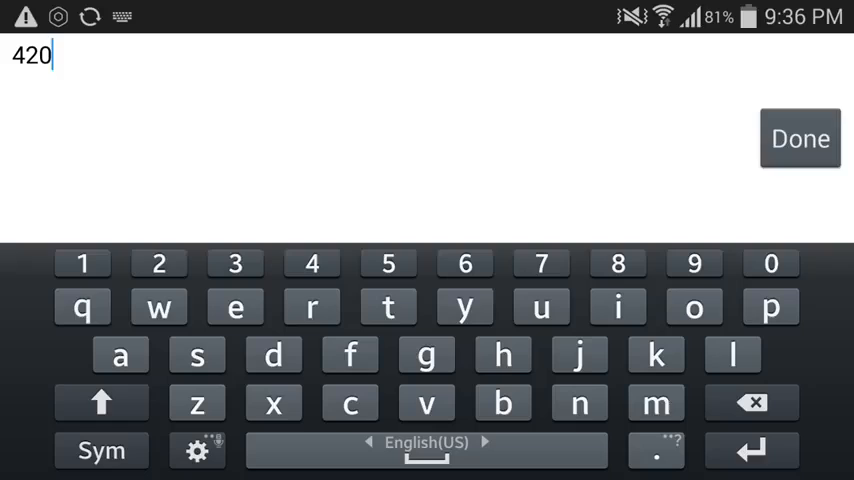
click(800, 138)
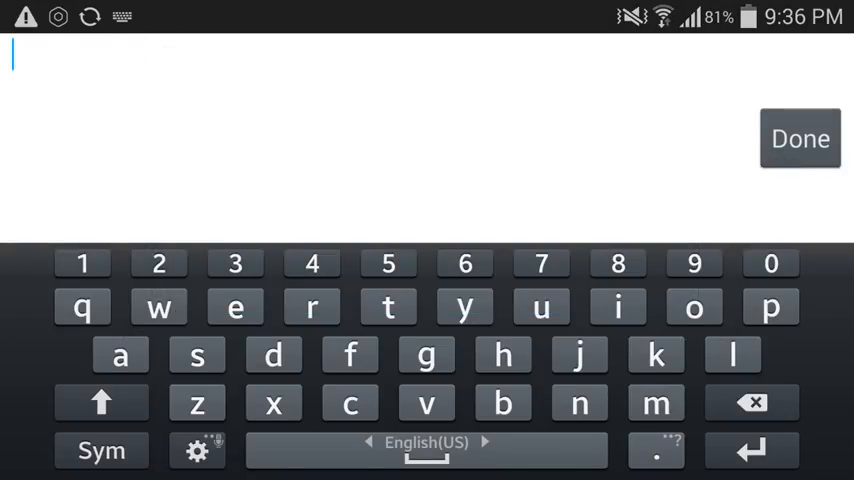
Step: Label the saved addresses Health, Chainsaw, Lupara and enfield 303
text(Healt)
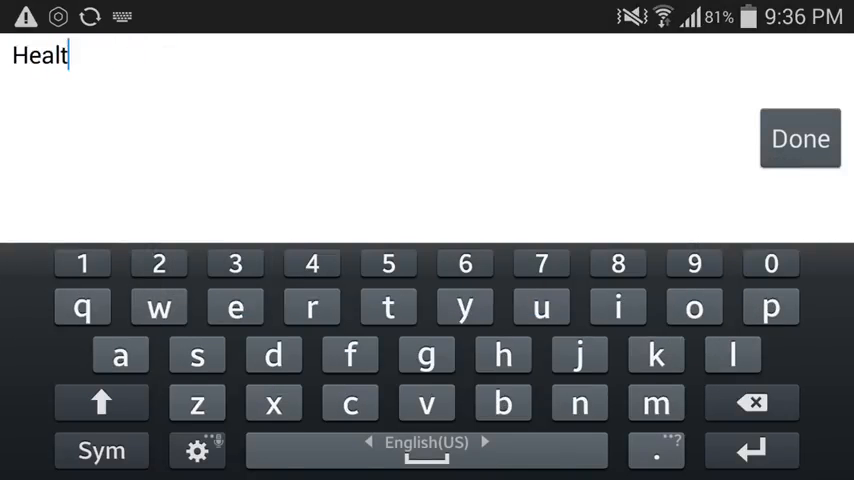
click(800, 138)
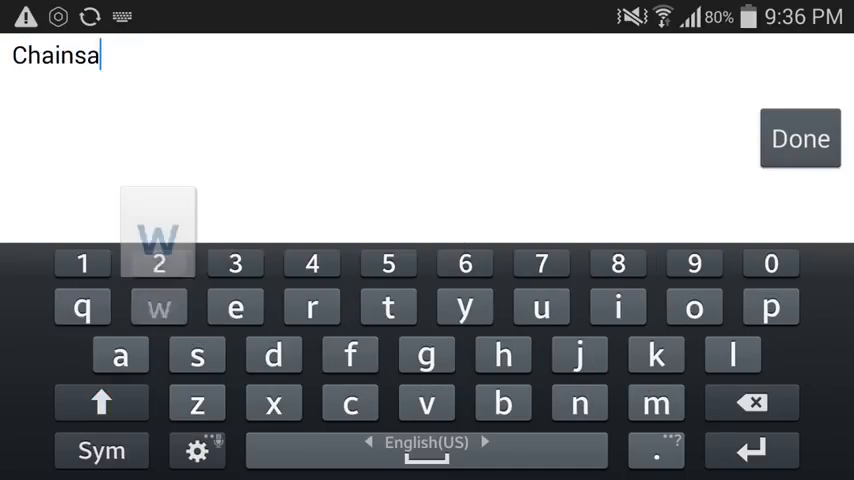
click(800, 138)
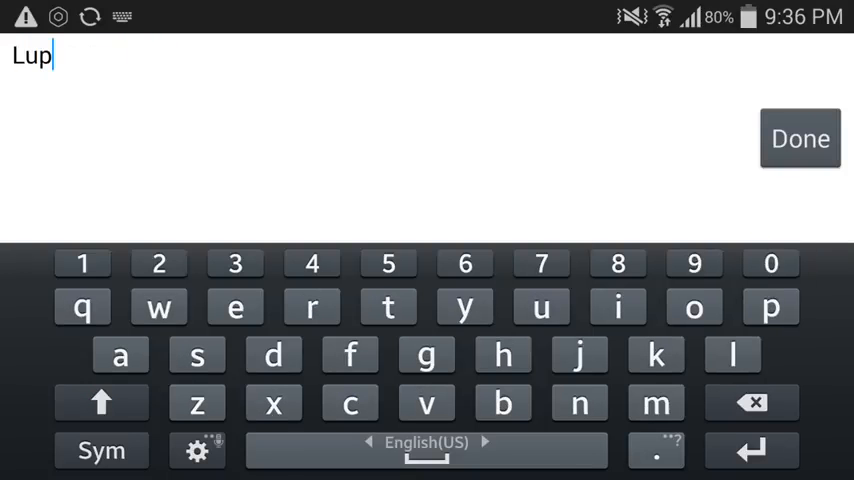
click(800, 138)
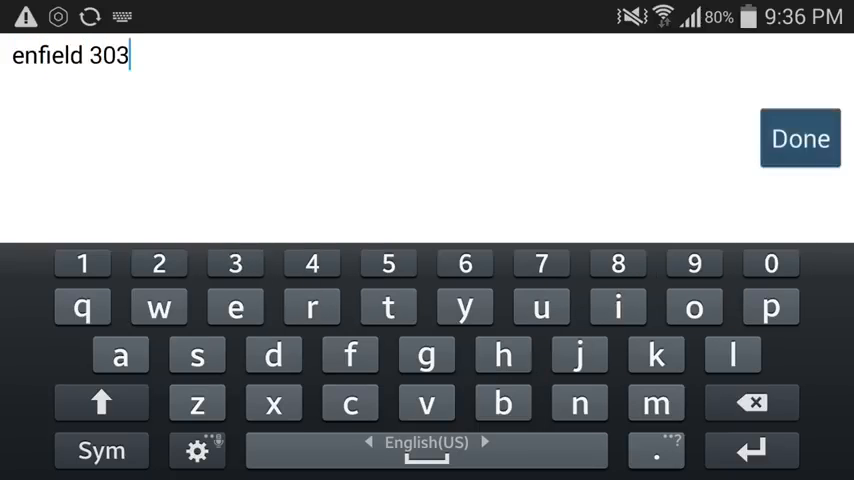
click(800, 138)
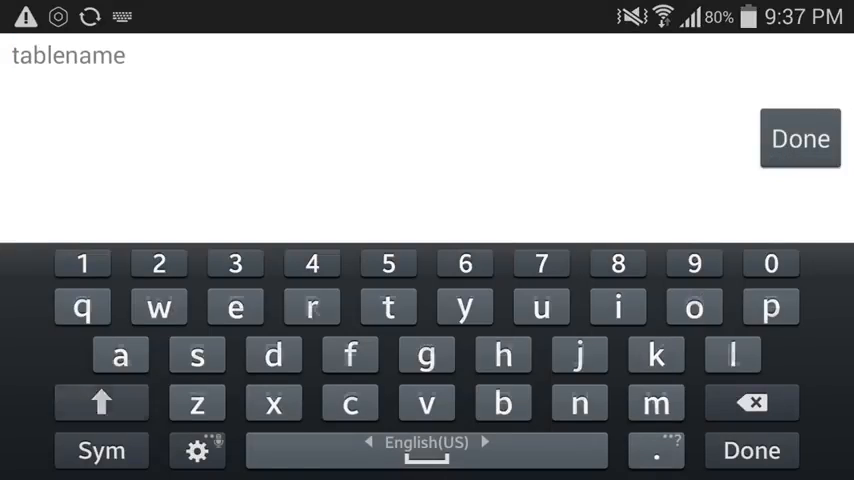
Step: Save the table as 'Dead trigger god mode hack' and confirm the file location
click(272, 356)
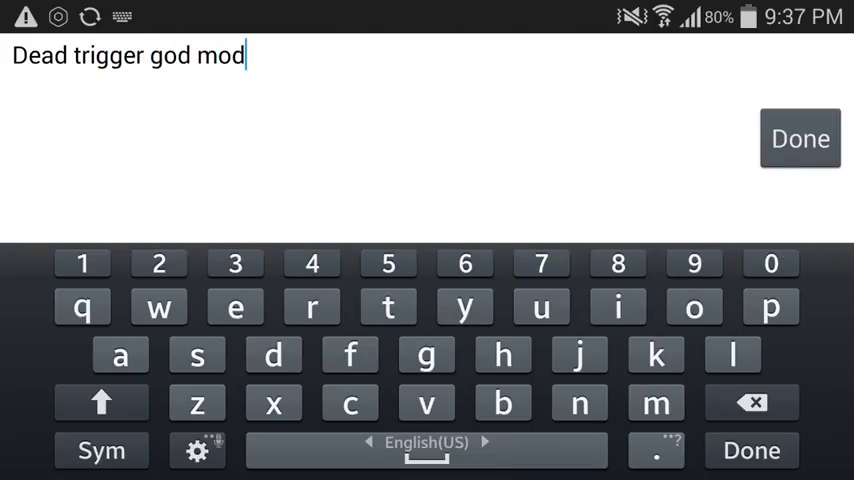
text(e hack)
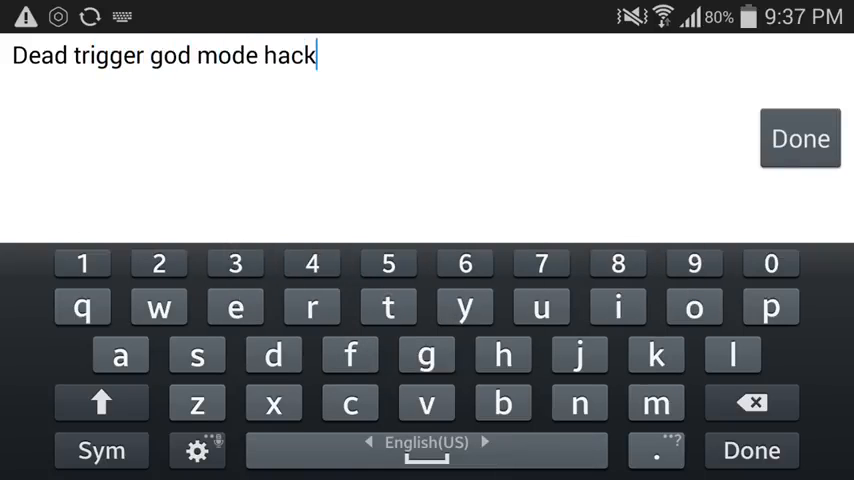
click(800, 138)
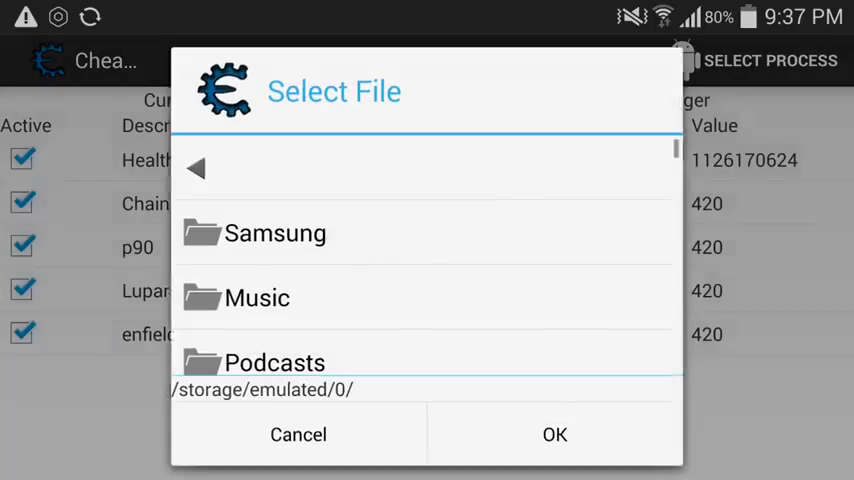
scroll(down, 3)
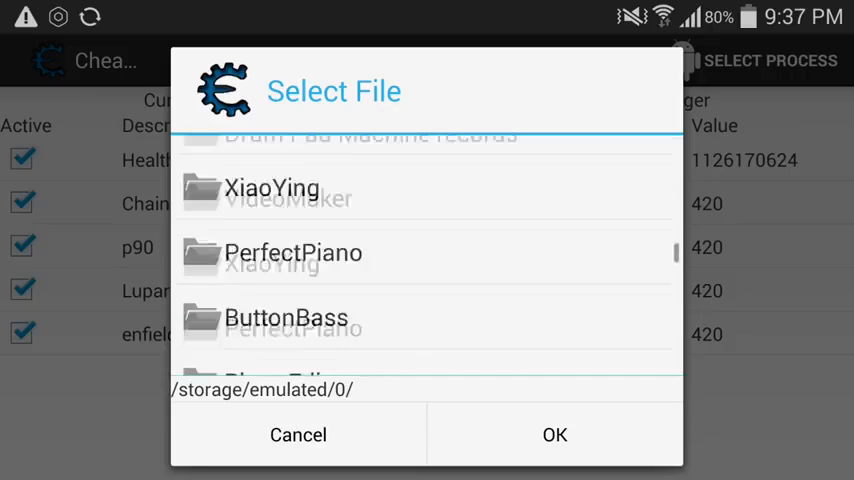
scroll(down, 3)
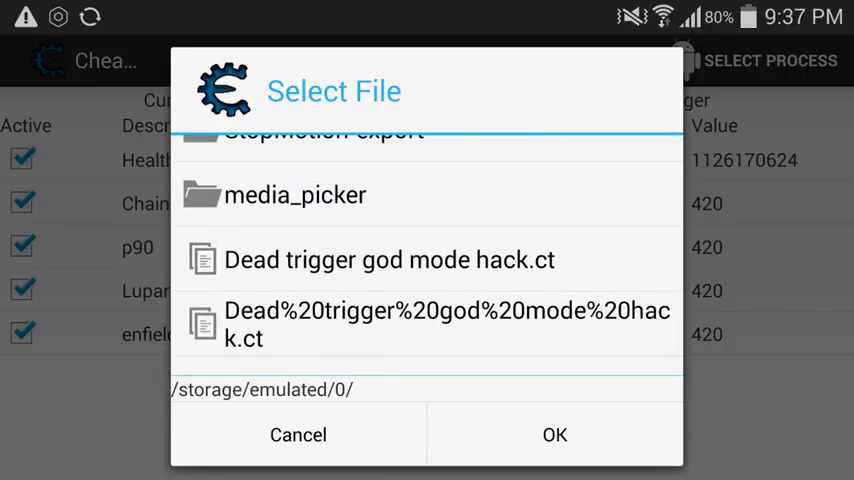
scroll(up, 3)
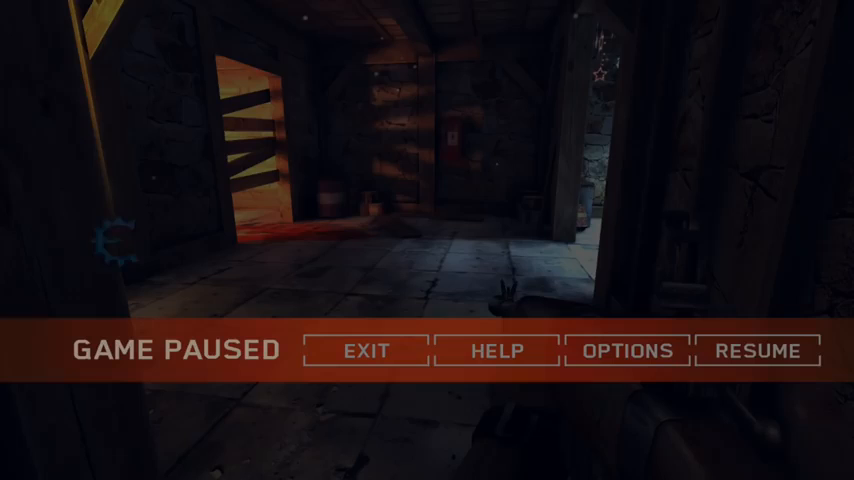
Step: Resume the game and fire the Lupara, now showing 455 rounds
click(756, 352)
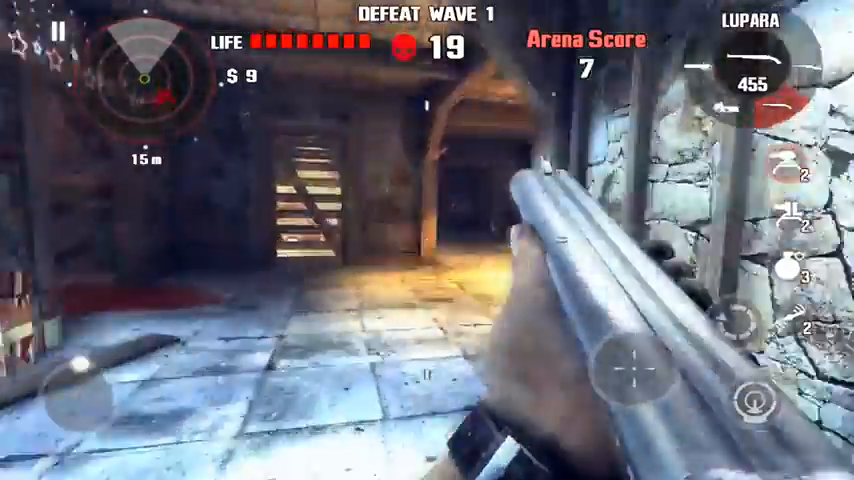
click(630, 370)
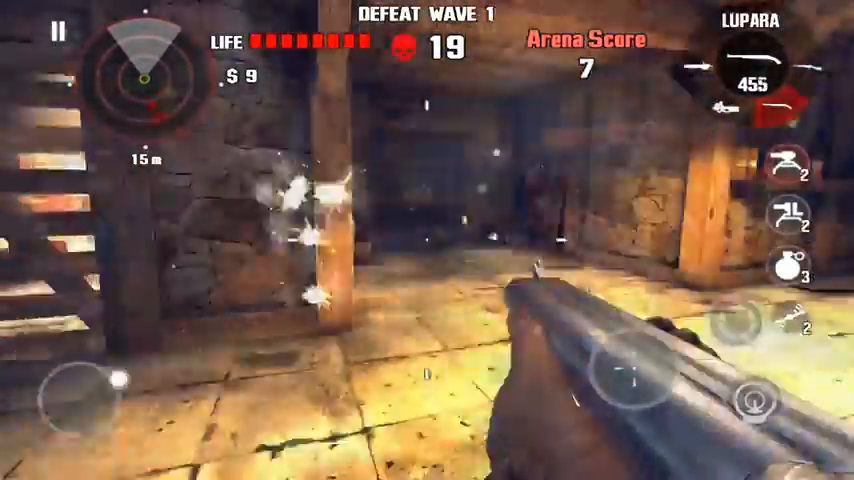